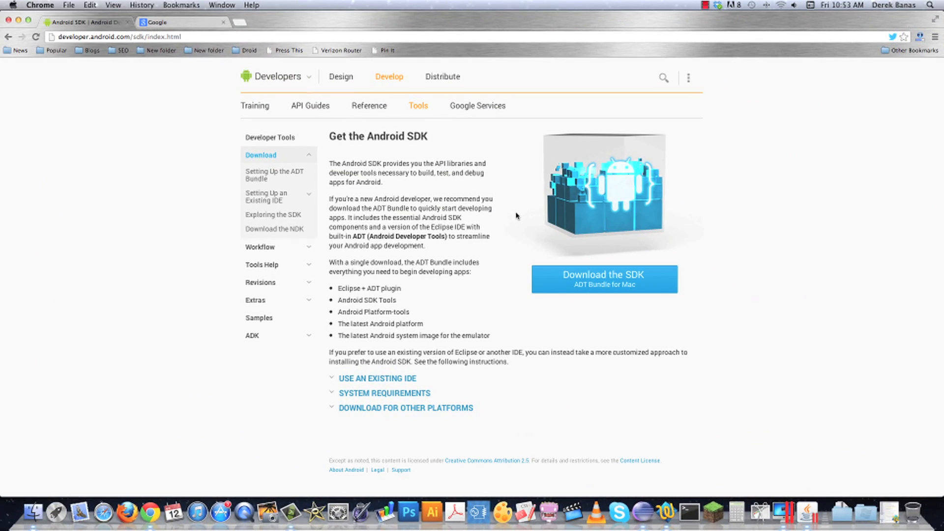
pyautogui.moveTo(500, 216)
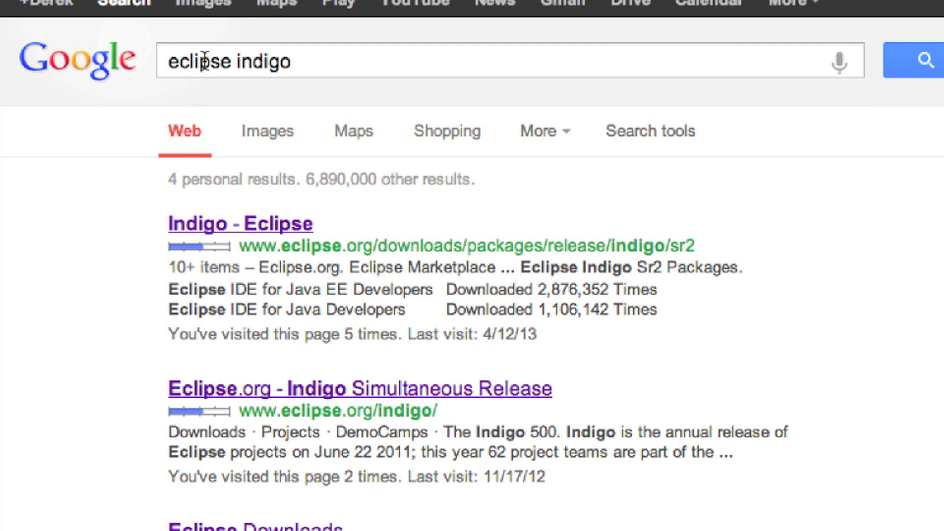
# - Go to the Eclipse Indigo SR2 packages page from the search results
pyautogui.click(240, 224)
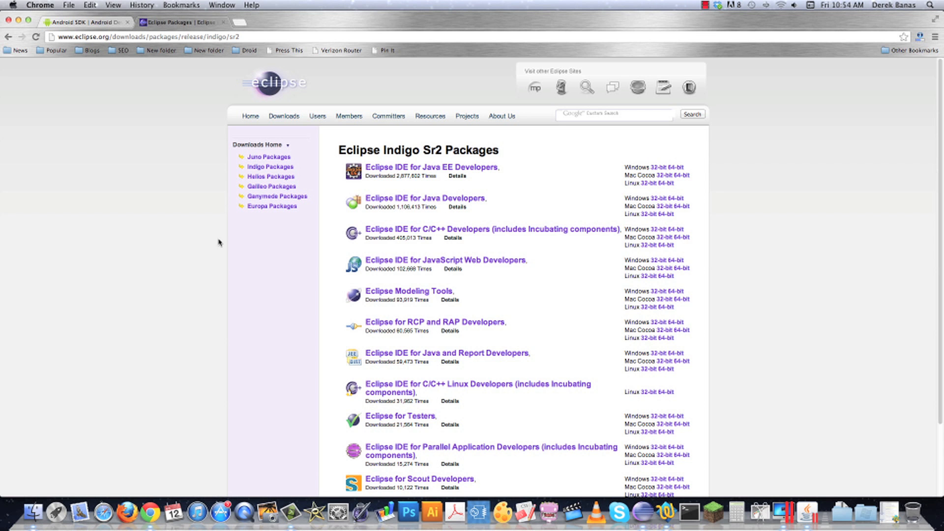
pyautogui.moveTo(193, 105)
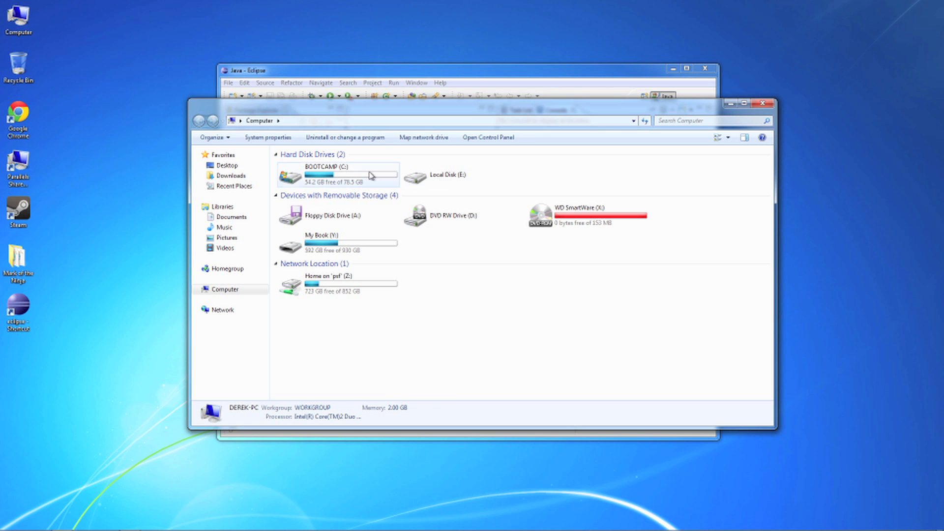
# - Browse C: > Users > user folder to the eclipse-java-indigo-SR2 folder, then close Explorer
pyautogui.doubleClick(330, 173)
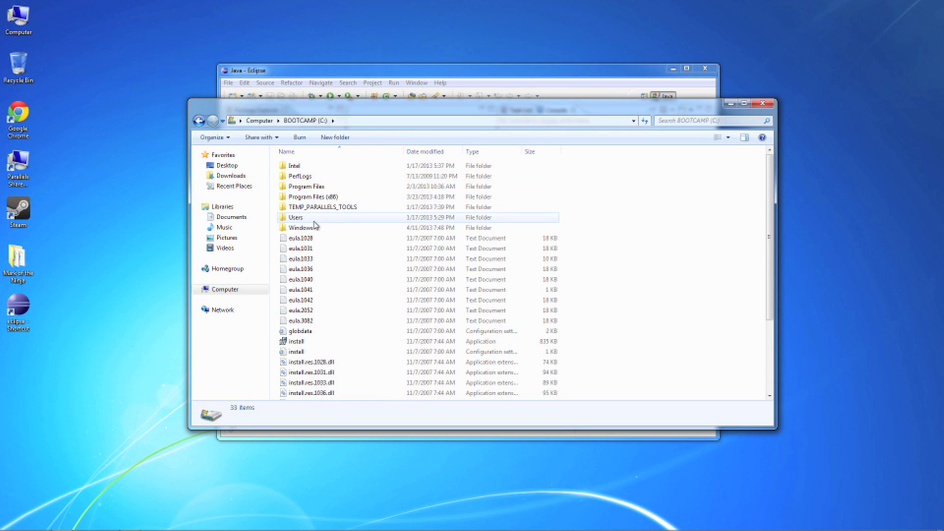
pyautogui.doubleClick(294, 217)
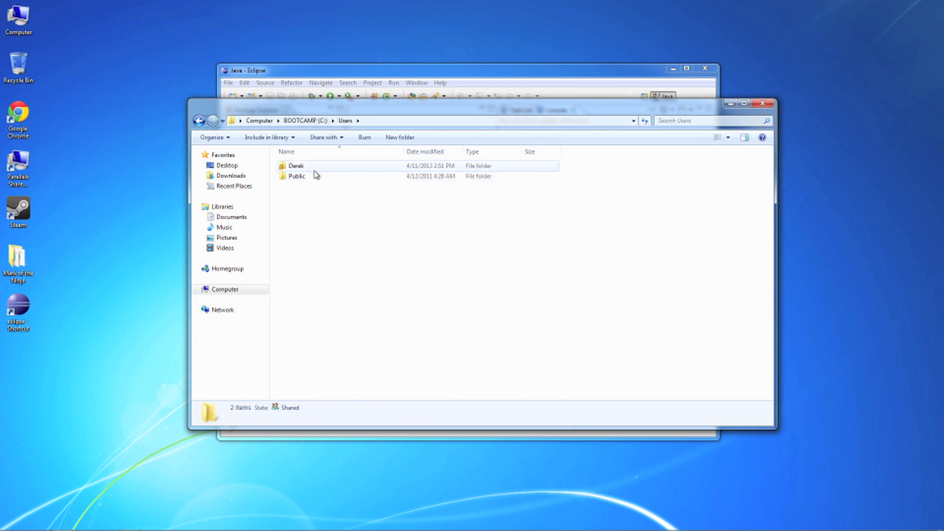
pyautogui.doubleClick(294, 165)
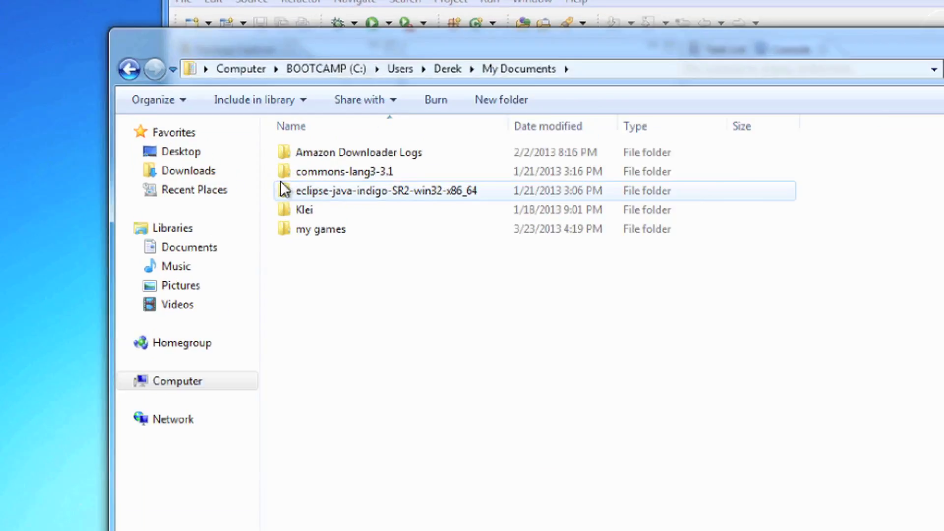
pyautogui.rightClick(386, 191)
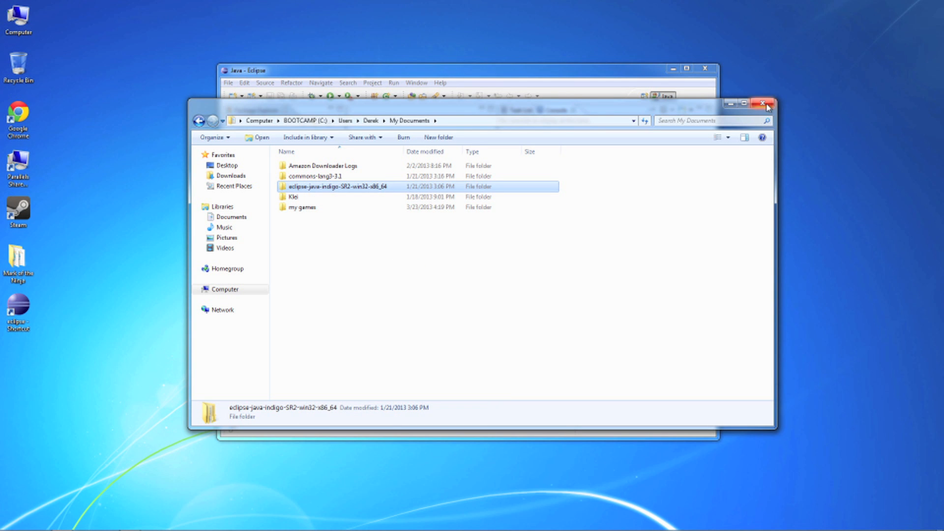
pyautogui.click(760, 103)
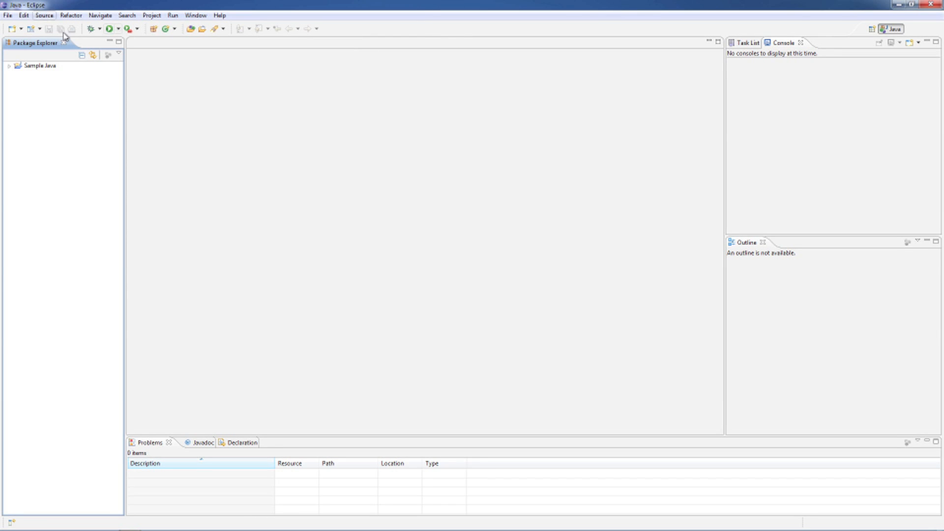
pyautogui.moveTo(224, 15)
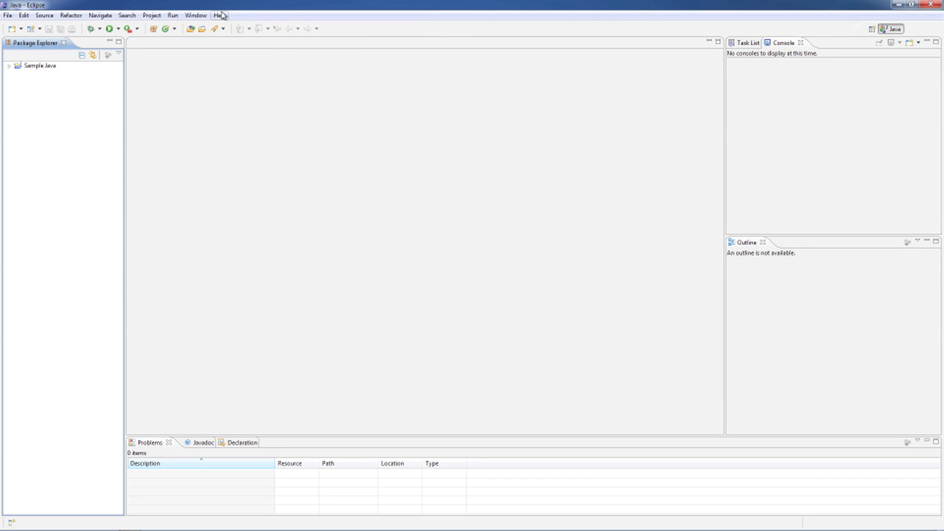
# - Show Eclipse's Help menu with the Install New Software entry
pyautogui.click(218, 15)
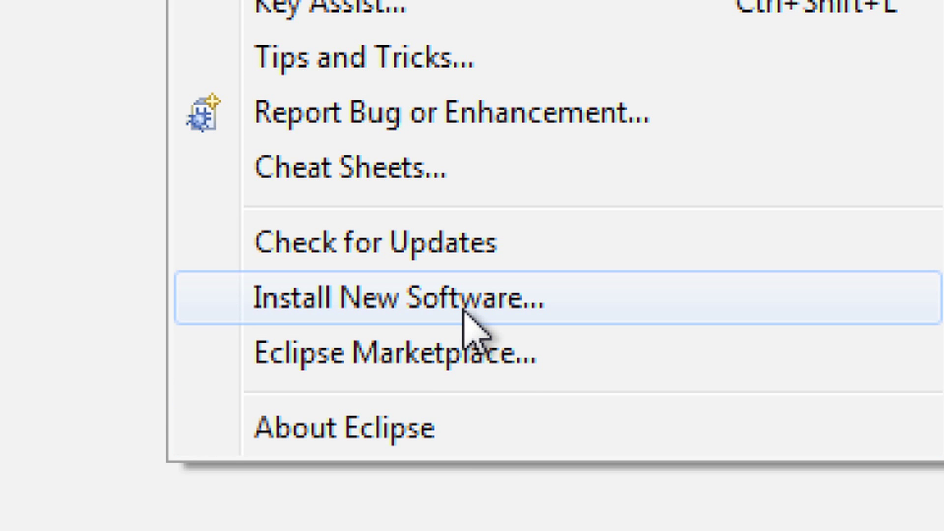
pyautogui.moveTo(473, 326)
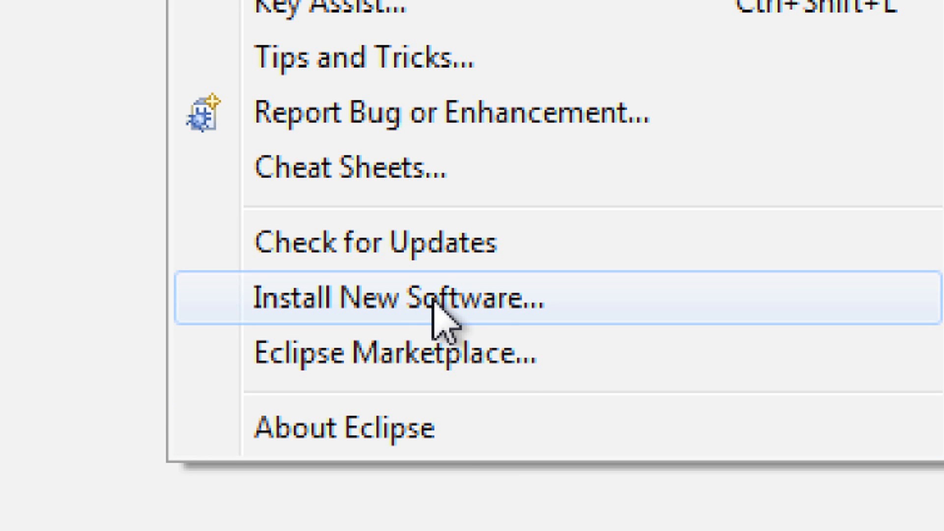
# - In Install New Software, add a site named Android Developer Tools
pyautogui.click(399, 298)
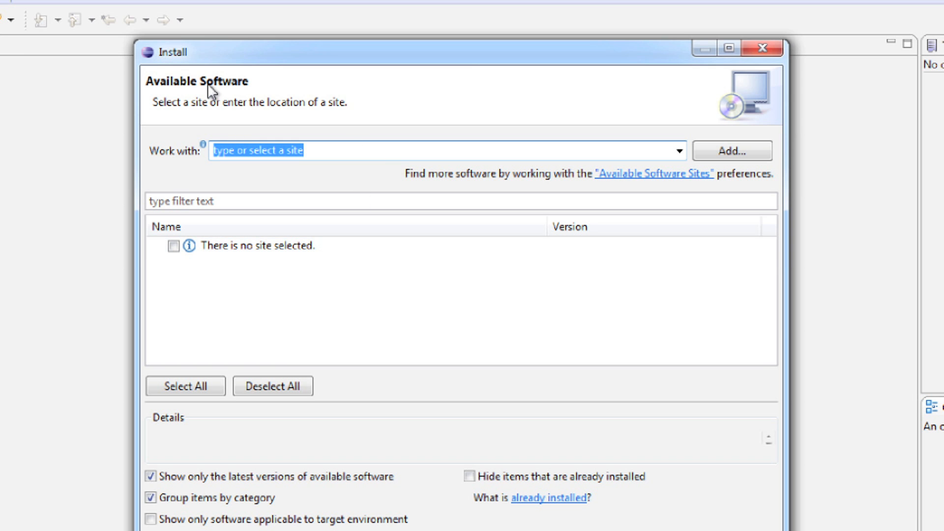
pyautogui.moveTo(164, 157)
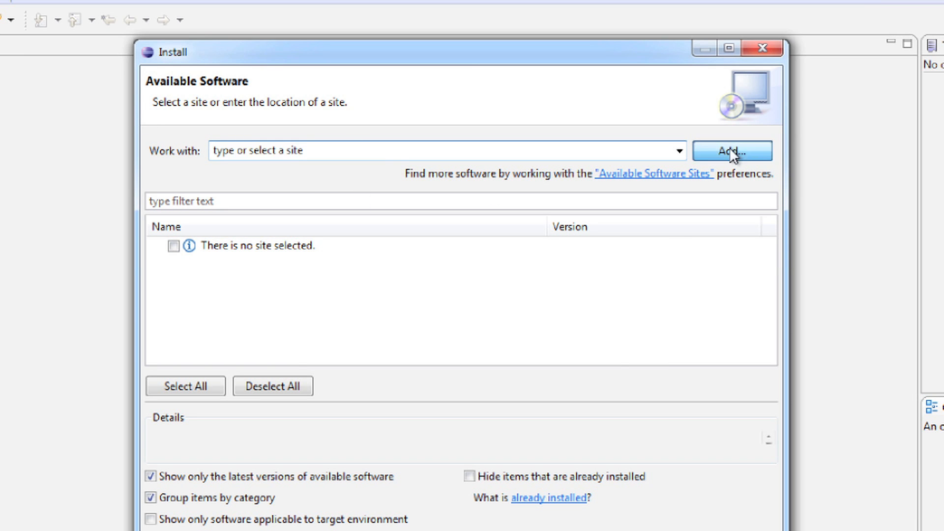
pyautogui.click(732, 150)
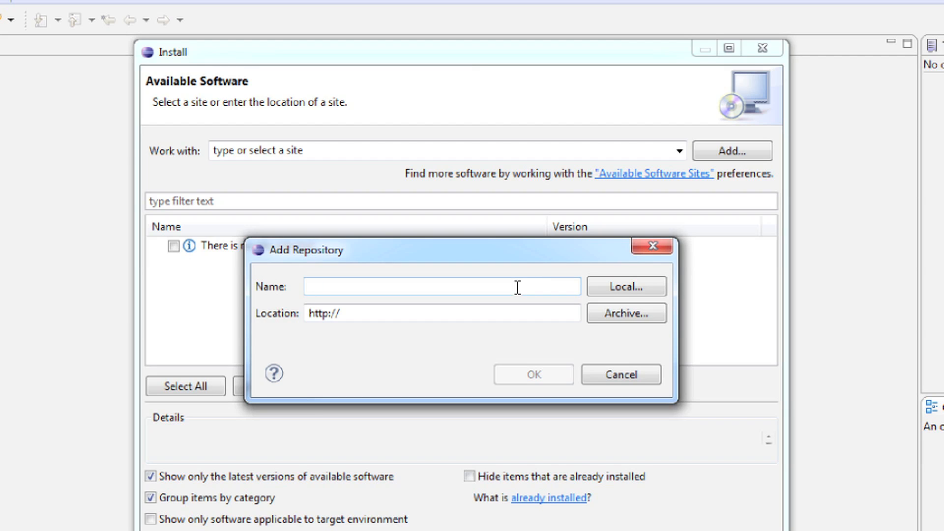
pyautogui.write('Android Developer')
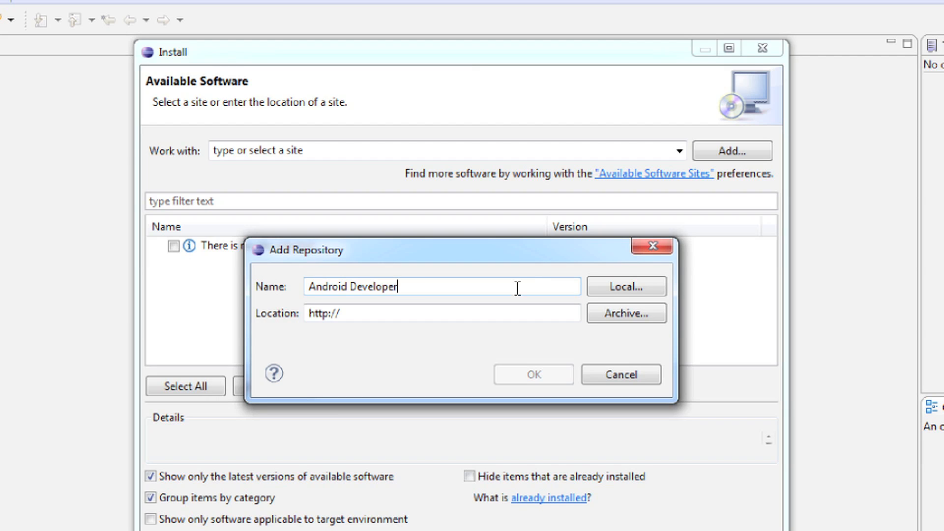
pyautogui.write('Tools')
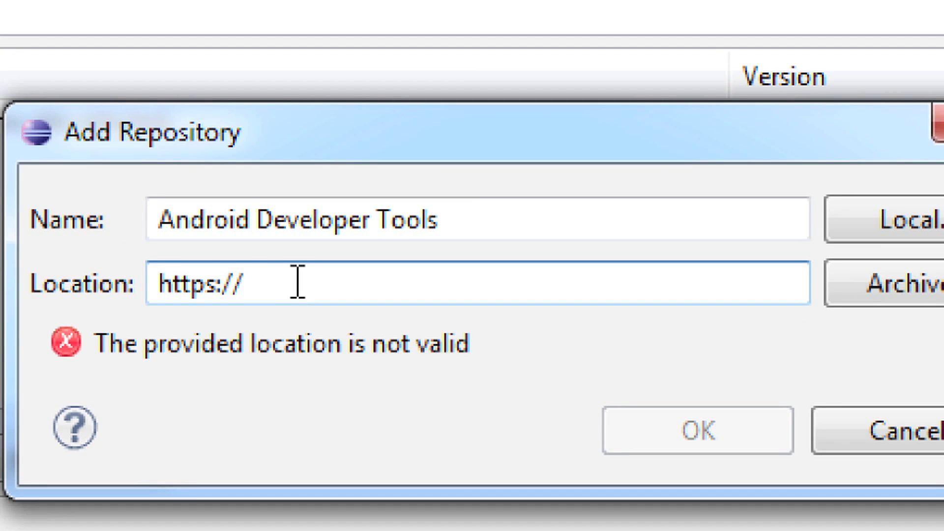
pyautogui.write('dl')
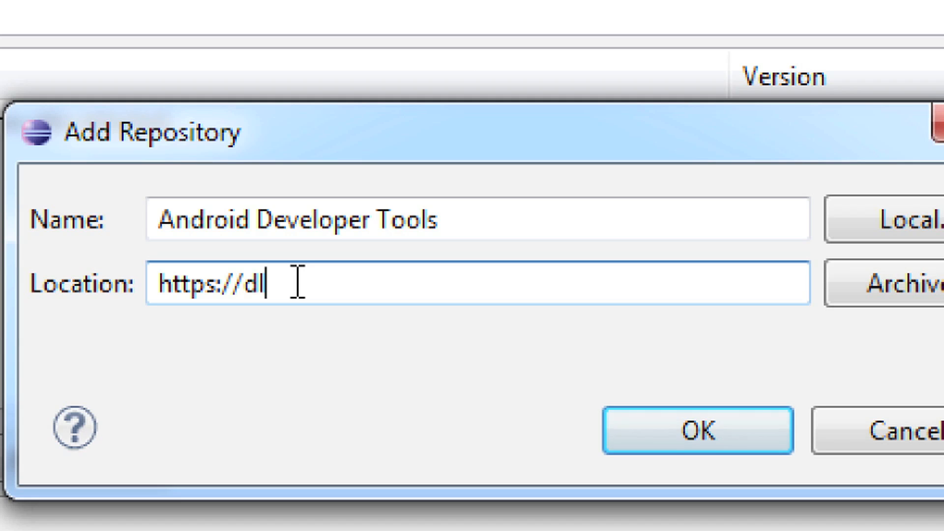
pyautogui.write('-')
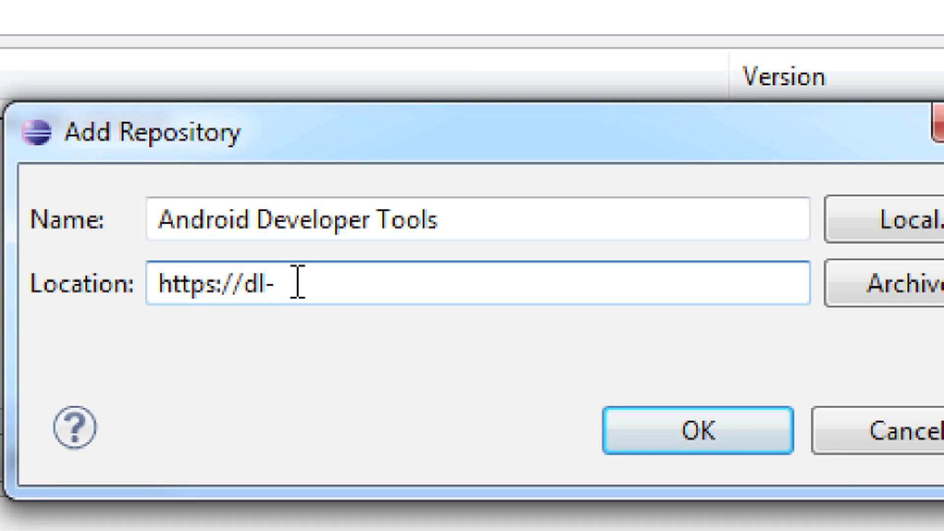
pyautogui.write('ss')
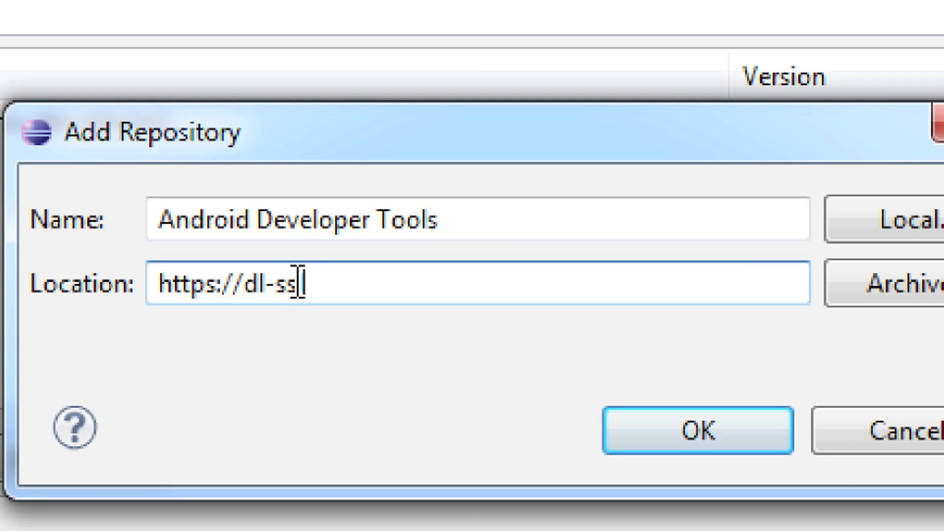
pyautogui.write('.google.com')
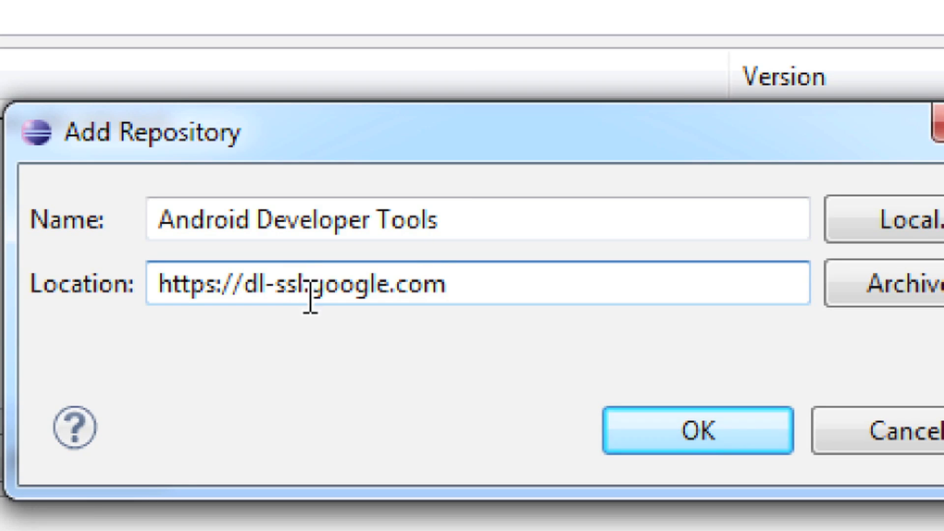
pyautogui.write('.')
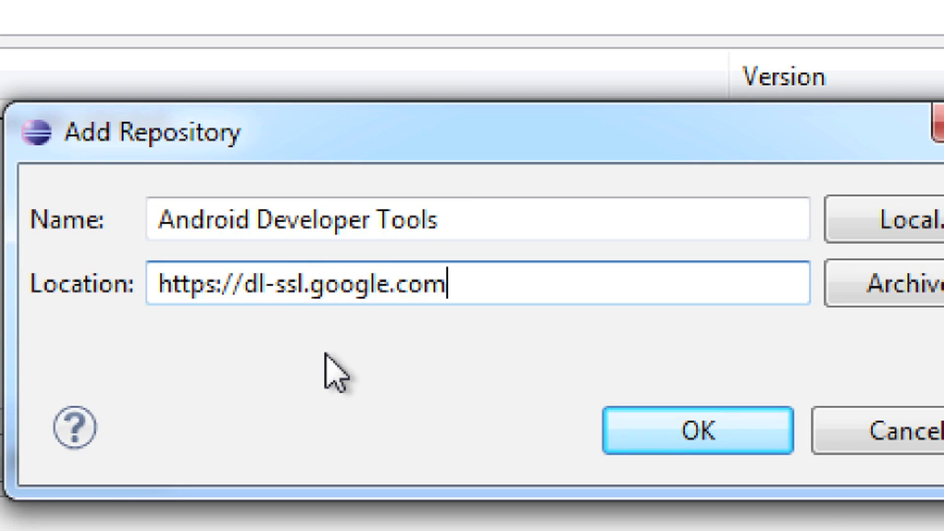
pyautogui.write('/andro')
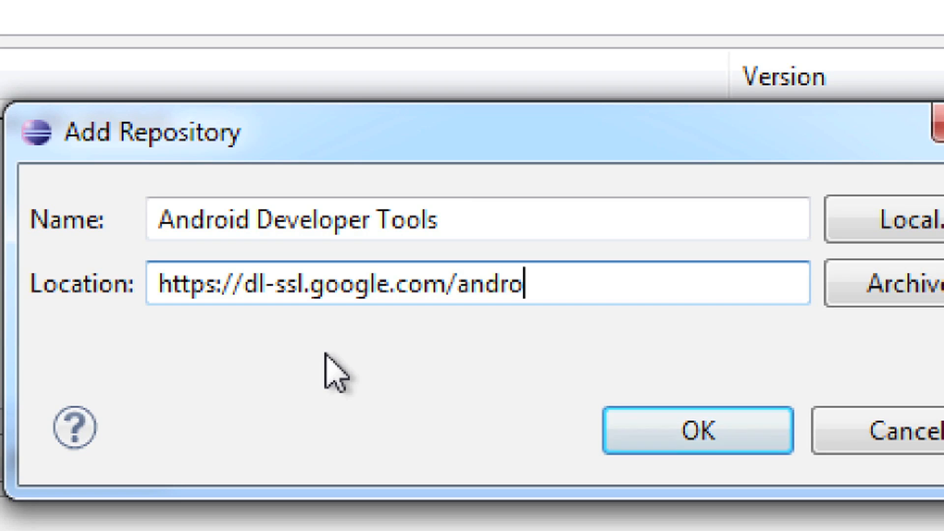
pyautogui.write('id/eclipse')
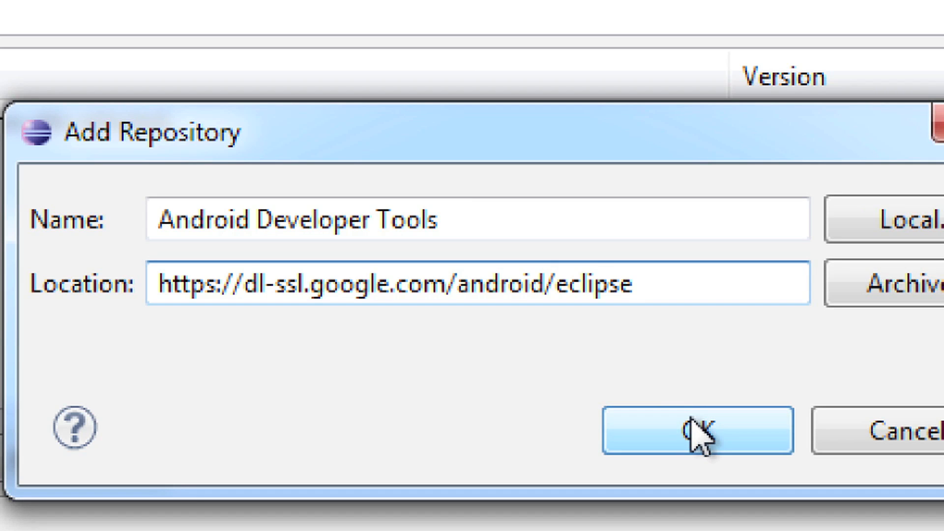
pyautogui.click(696, 434)
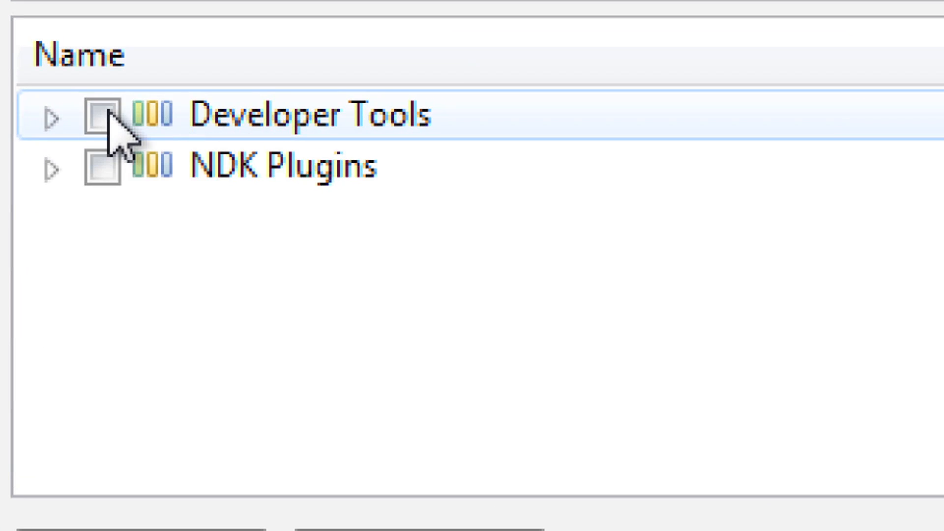
# - Install all Developer Tools items, accepting the licenses and the unsigned-content warning
pyautogui.click(101, 116)
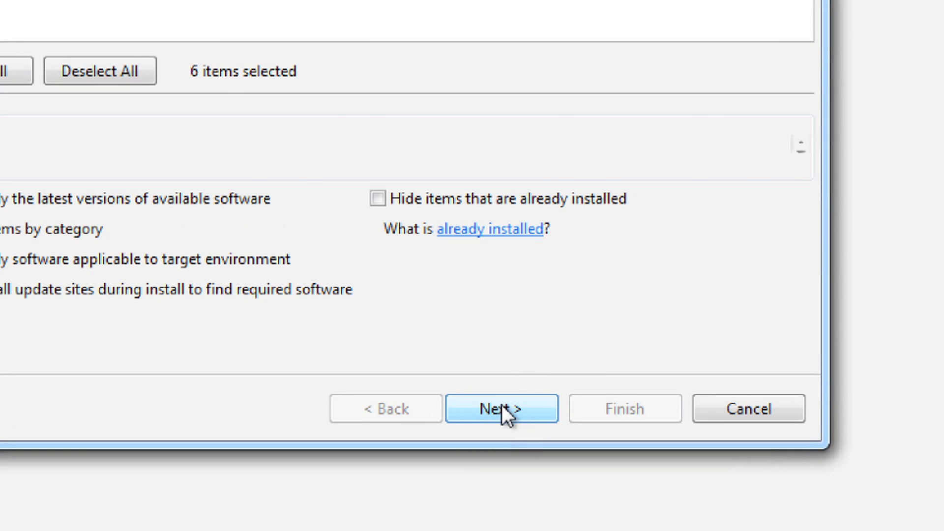
pyautogui.click(501, 409)
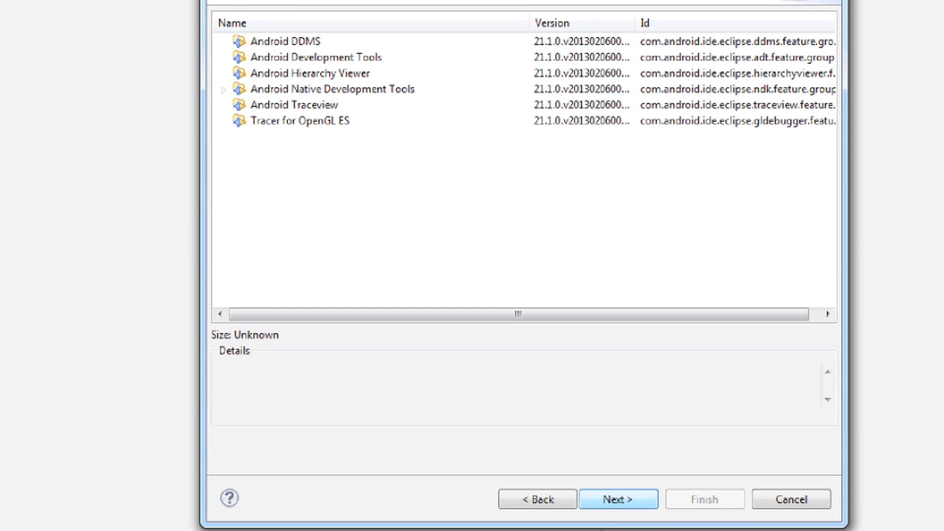
pyautogui.click(616, 499)
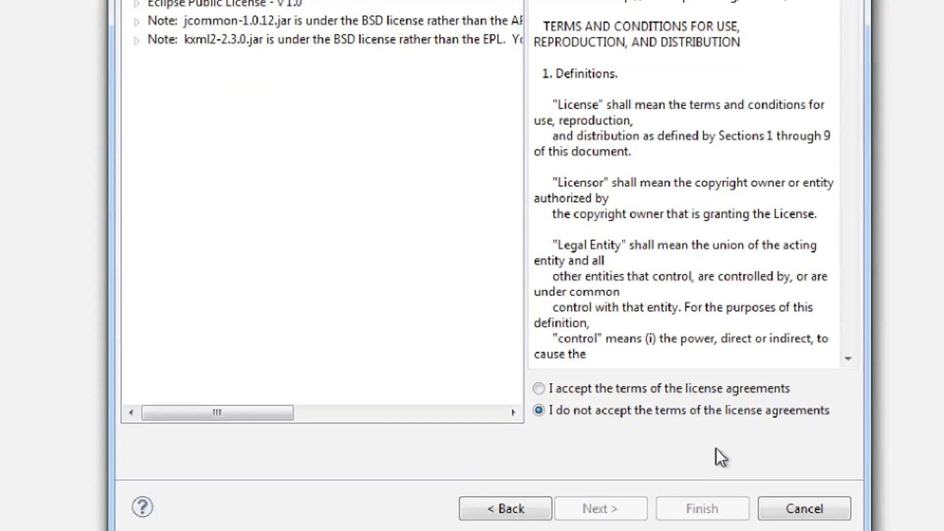
pyautogui.click(540, 388)
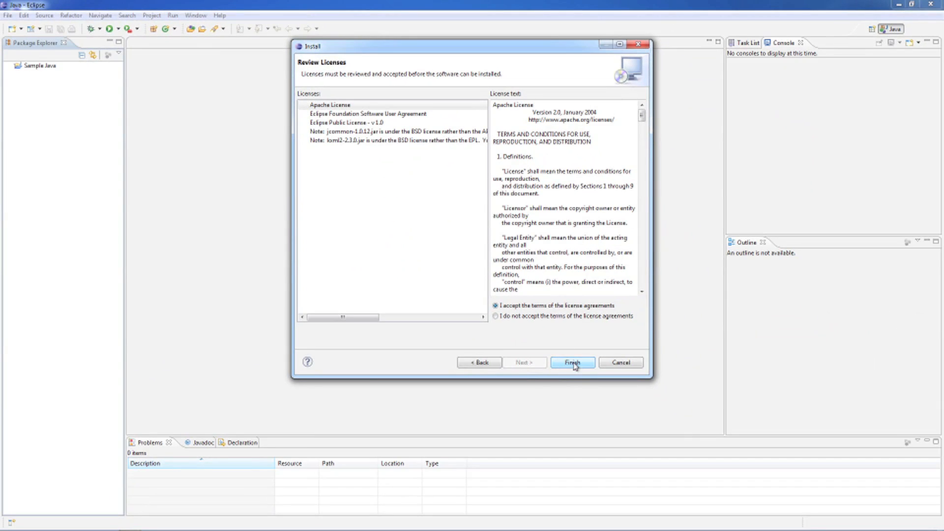
pyautogui.click(573, 362)
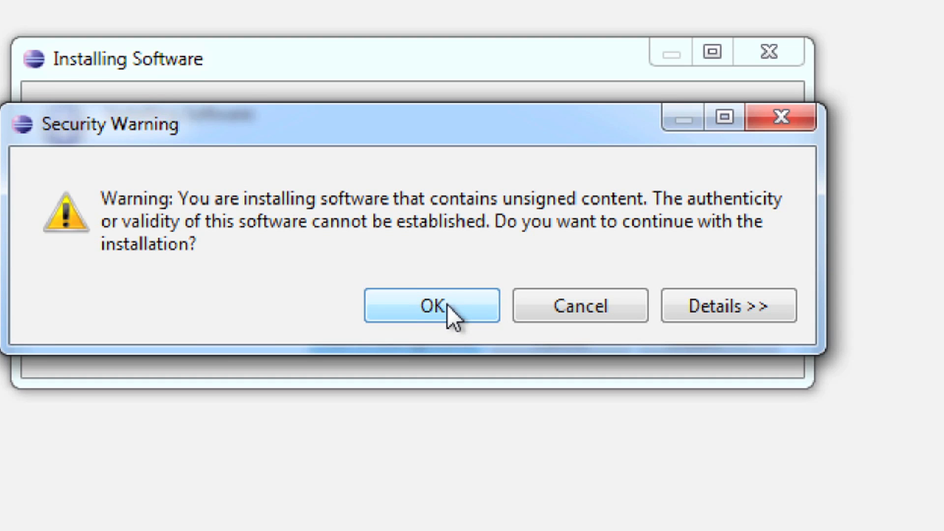
pyautogui.click(429, 306)
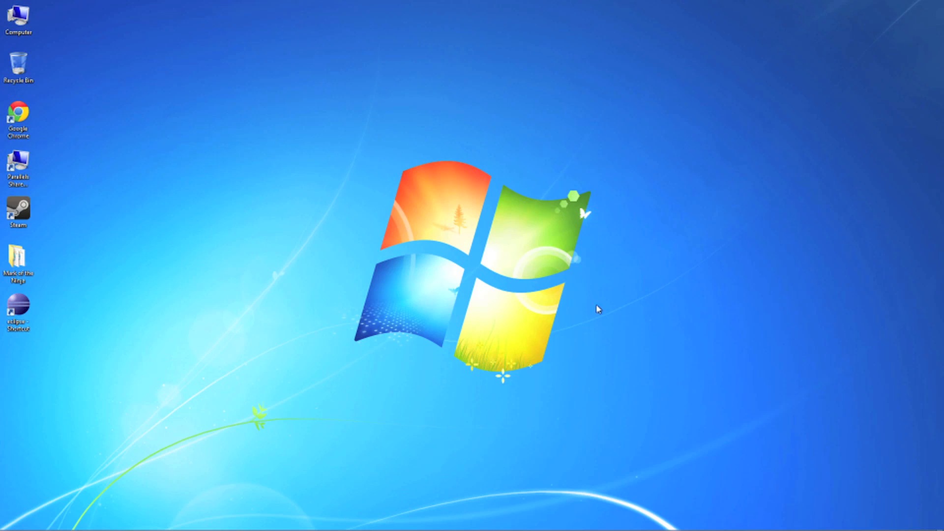
# - Relaunch Eclipse from the desktop shortcut with the default workspace
pyautogui.doubleClick(17, 307)
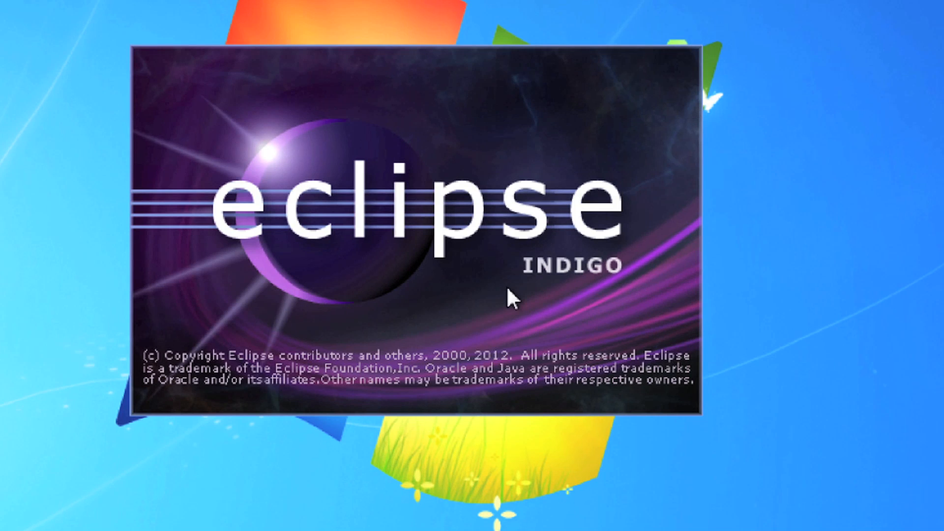
pyautogui.moveTo(98, 297)
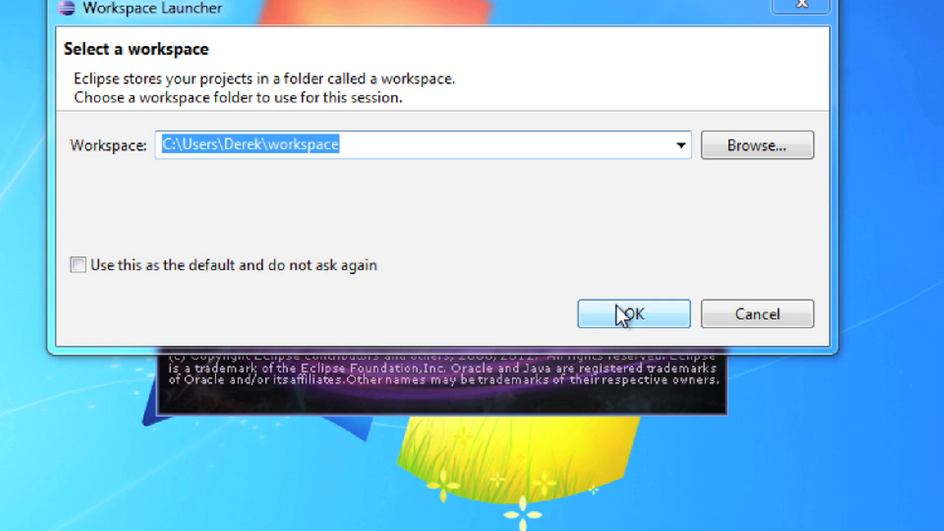
pyautogui.click(634, 313)
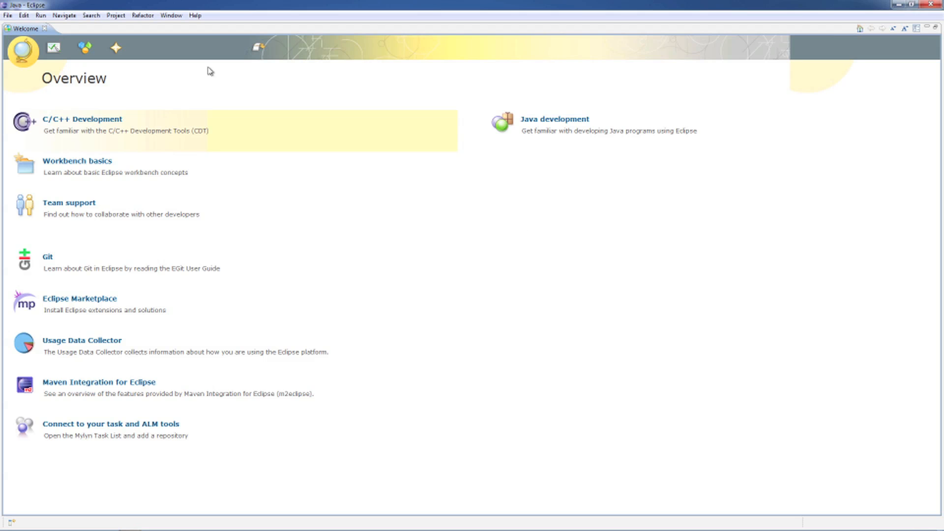
pyautogui.moveTo(84, 50)
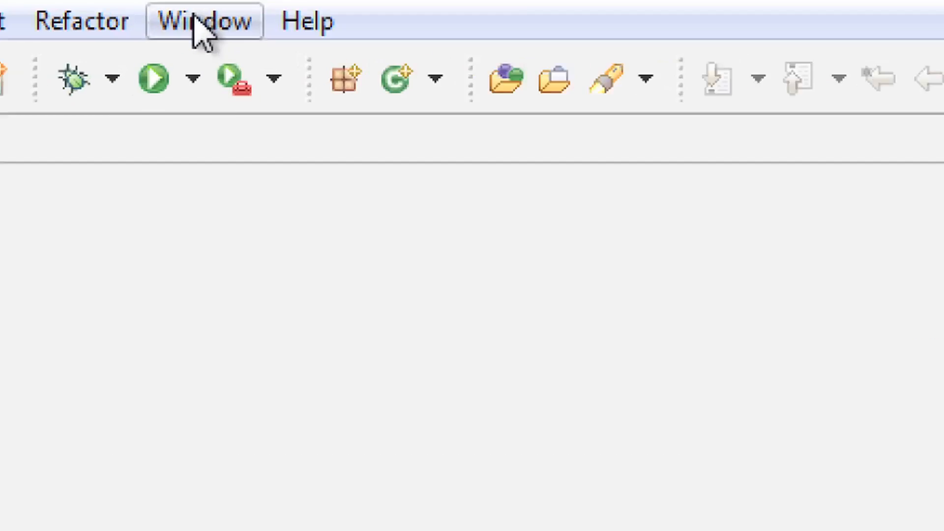
# - Show the Package Explorer view via Window > Show View
pyautogui.click(196, 20)
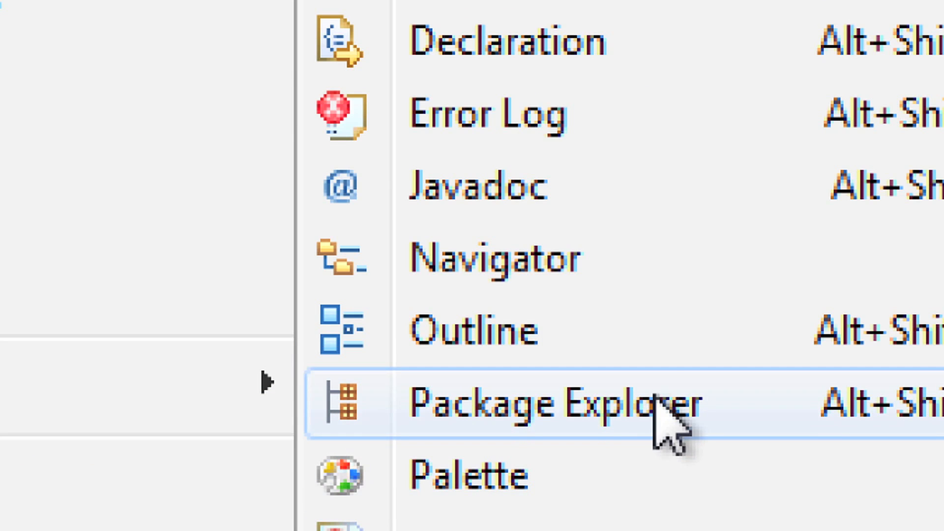
pyautogui.click(544, 404)
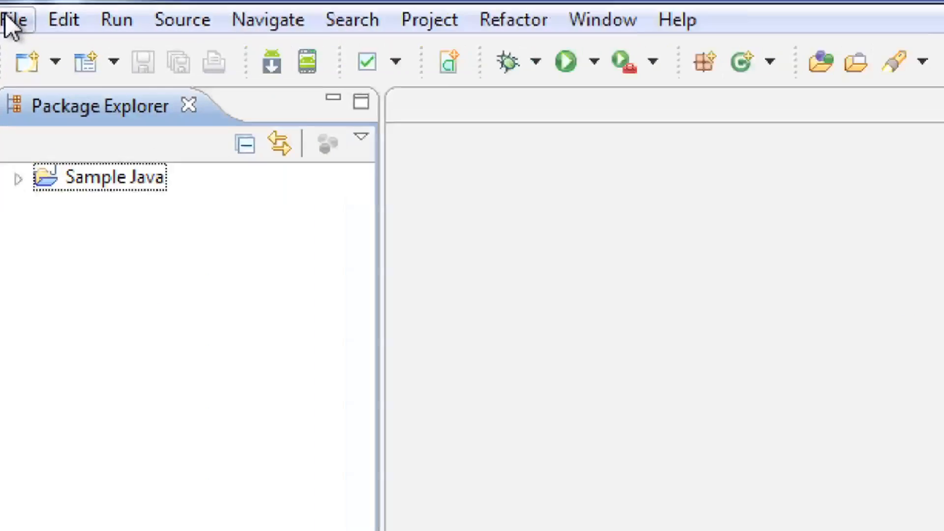
# - Start a new Android Application Project from File > New > Other under the Android category
pyautogui.click(15, 18)
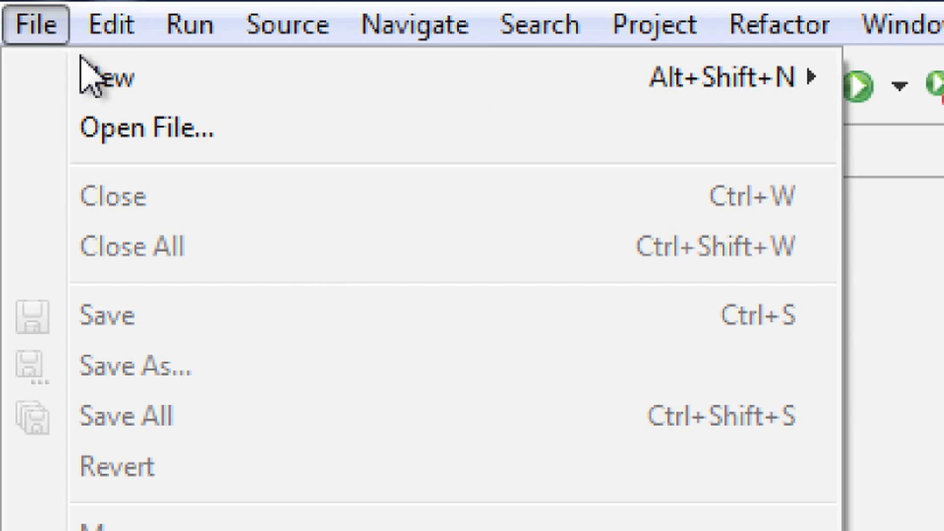
pyautogui.click(113, 79)
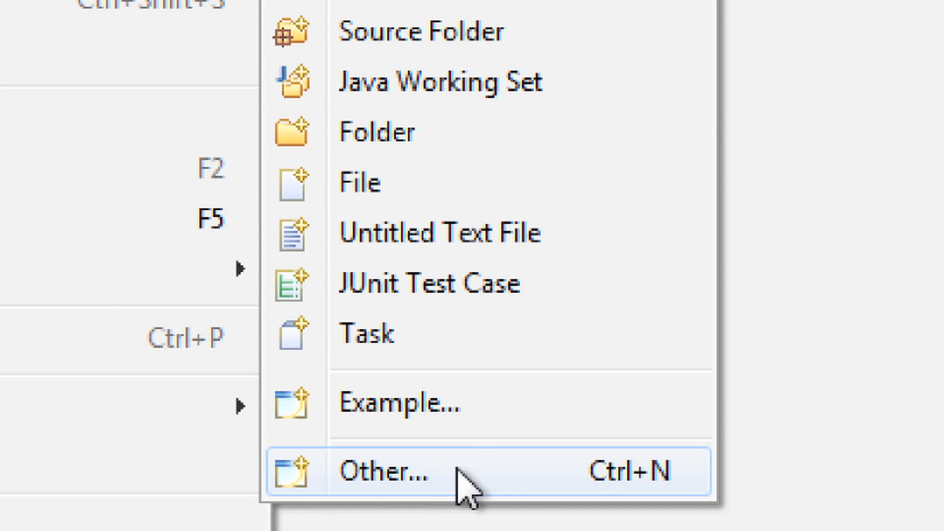
pyautogui.click(379, 474)
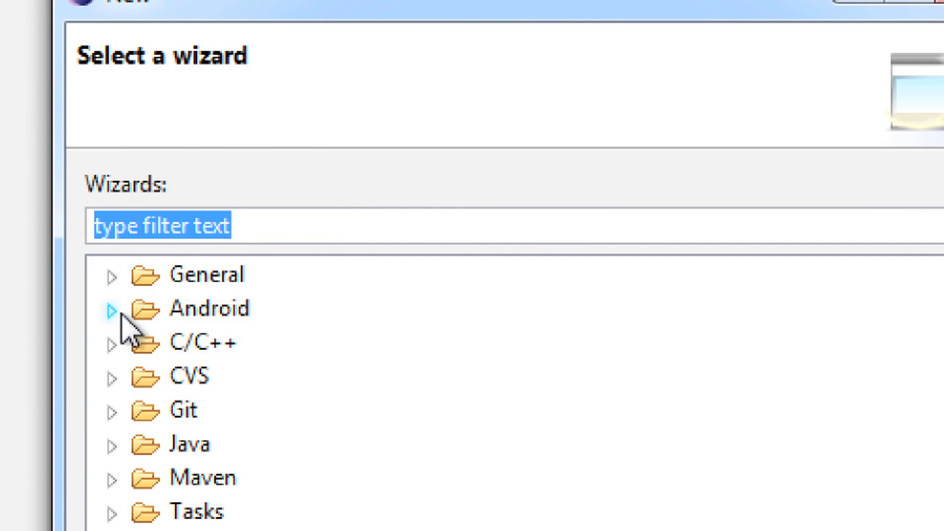
pyautogui.click(112, 309)
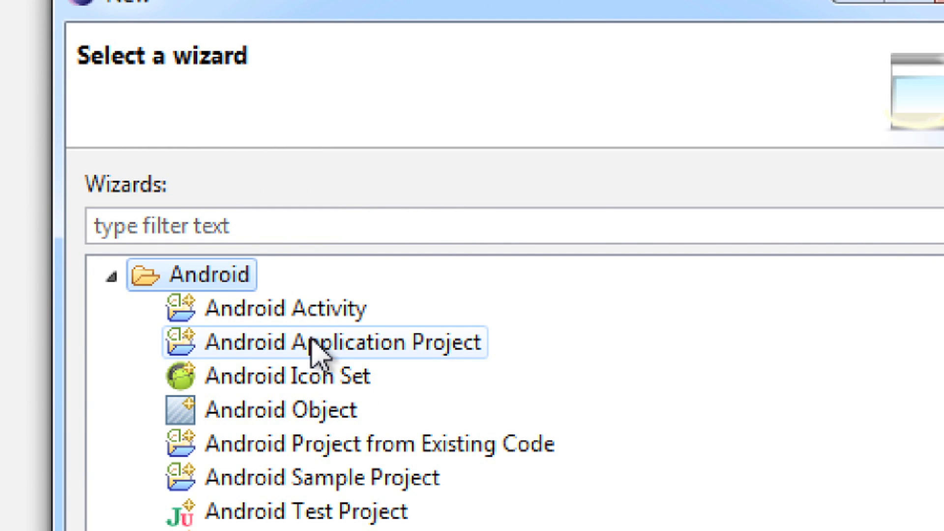
pyautogui.click(310, 342)
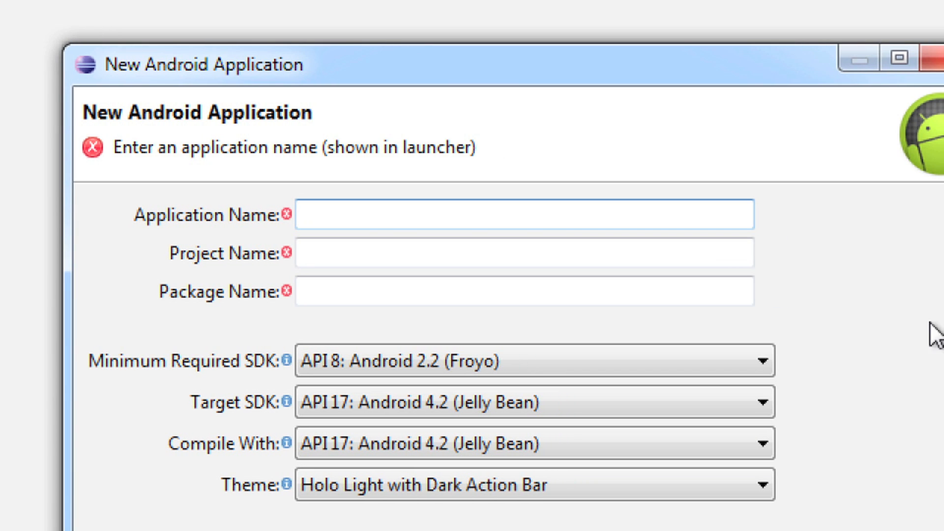
pyautogui.moveTo(383, 216)
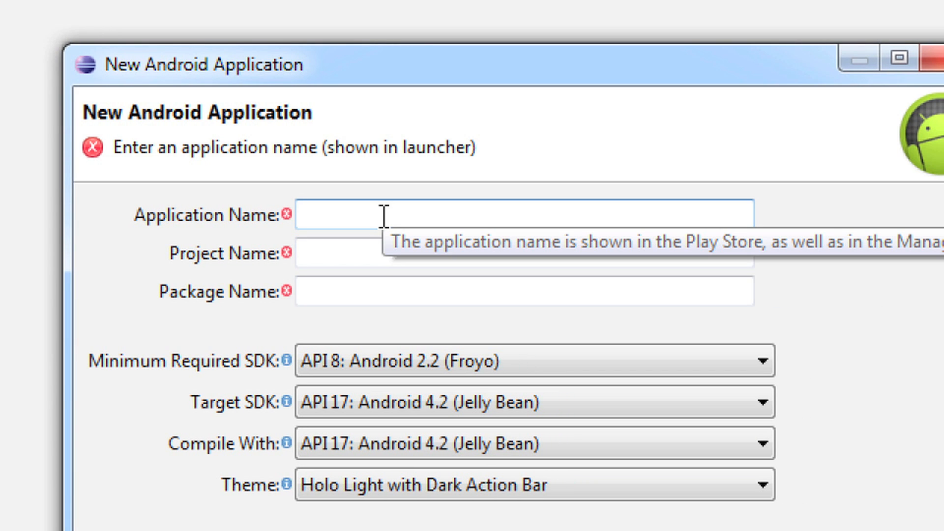
# - Name the app HelloWorld and set the package to com.newthinktank.helloworld
pyautogui.write('HelloWorld')
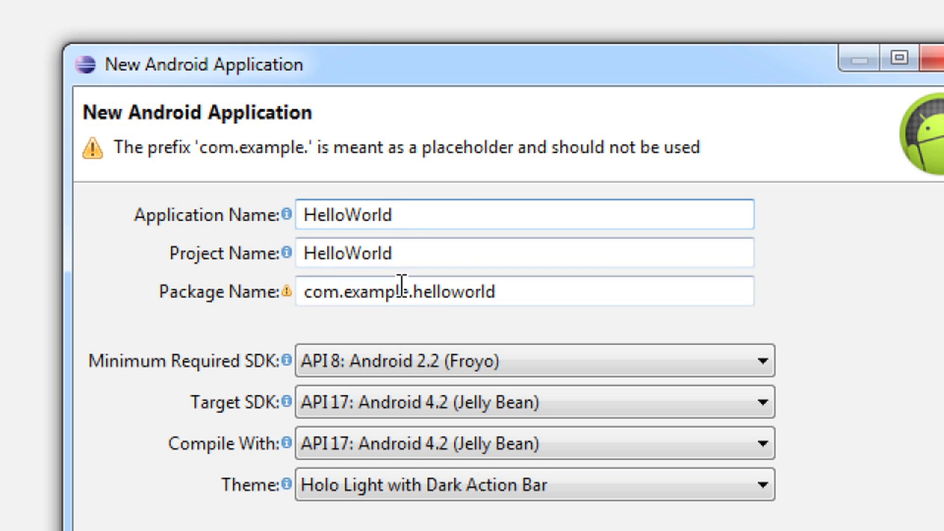
pyautogui.doubleClick(365, 291)
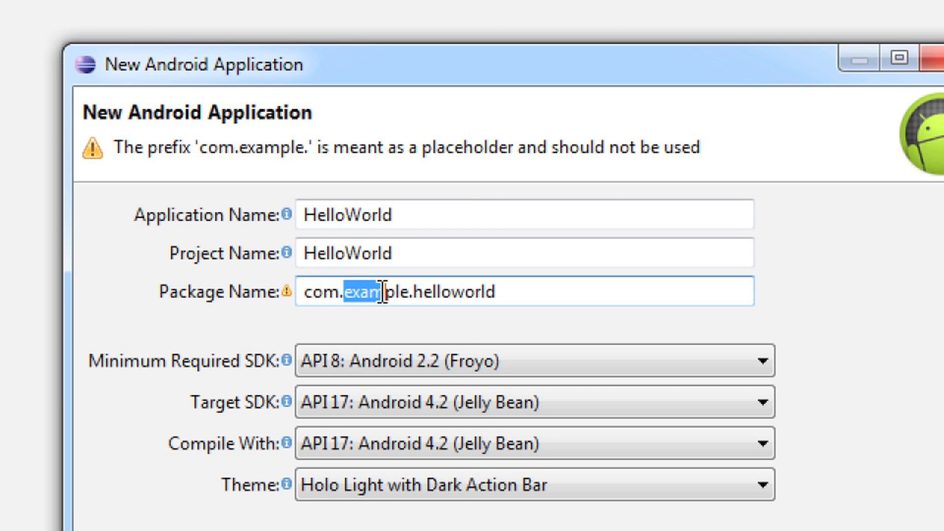
pyautogui.doubleClick(371, 291)
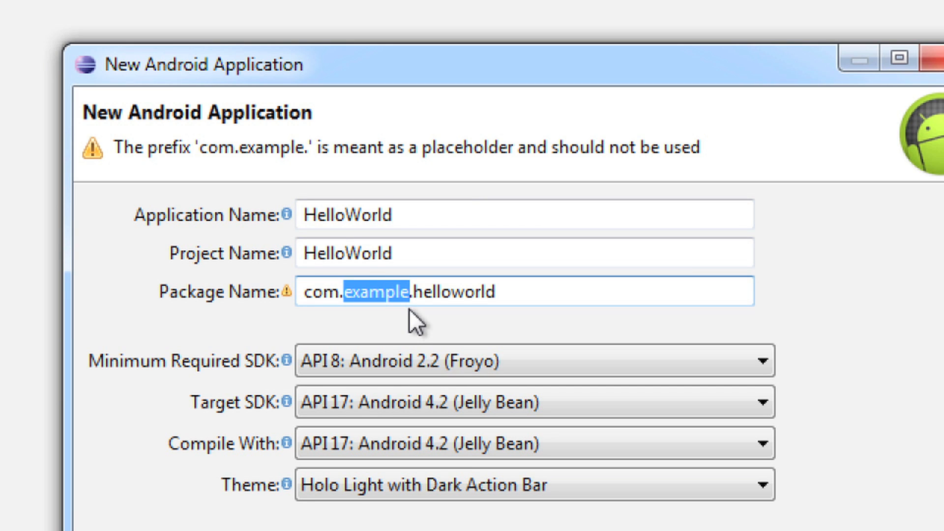
pyautogui.write('newthink')
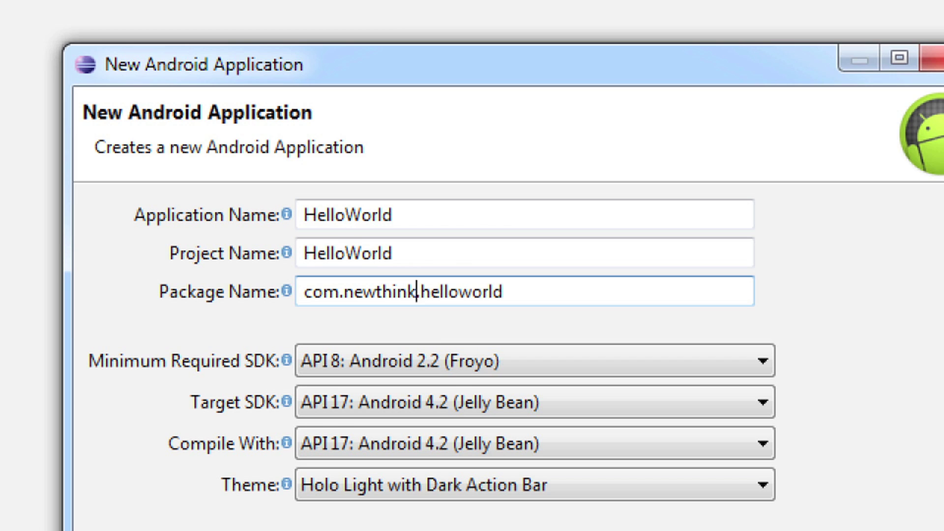
pyautogui.write('tank')
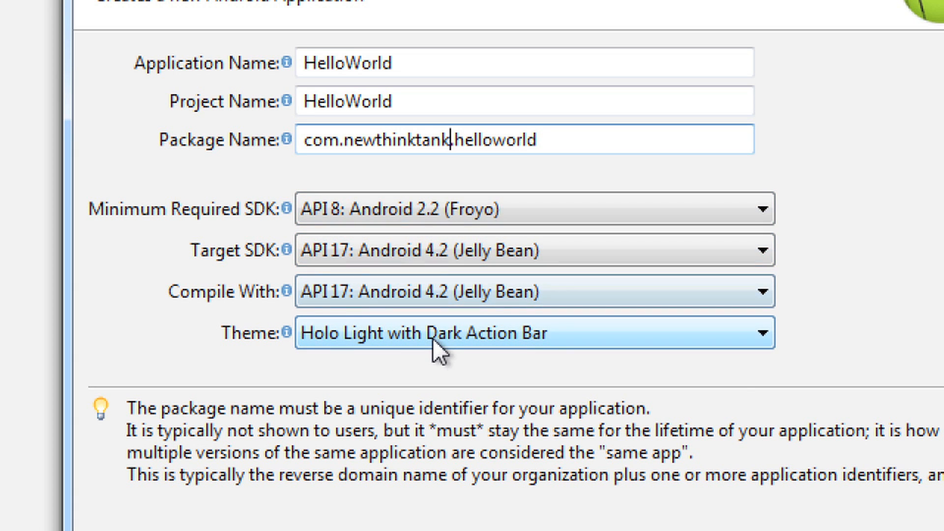
pyautogui.moveTo(446, 357)
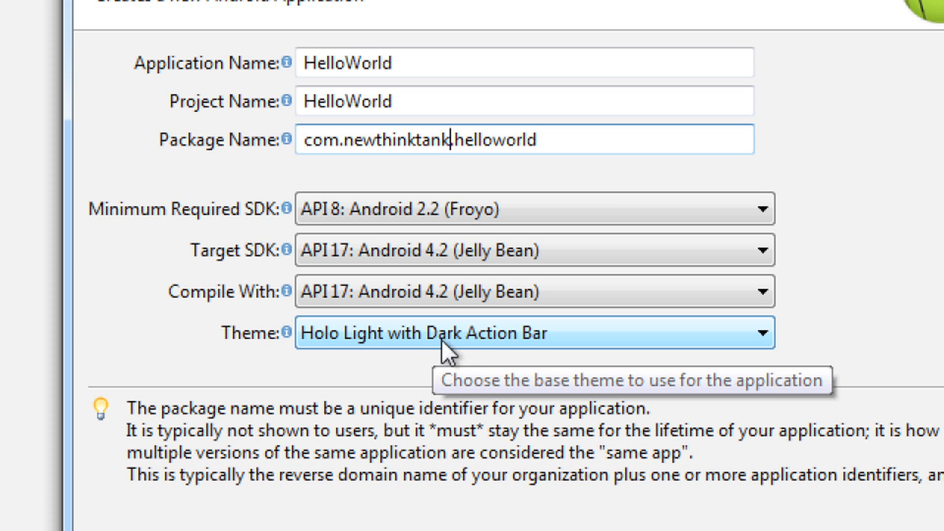
pyautogui.moveTo(470, 348)
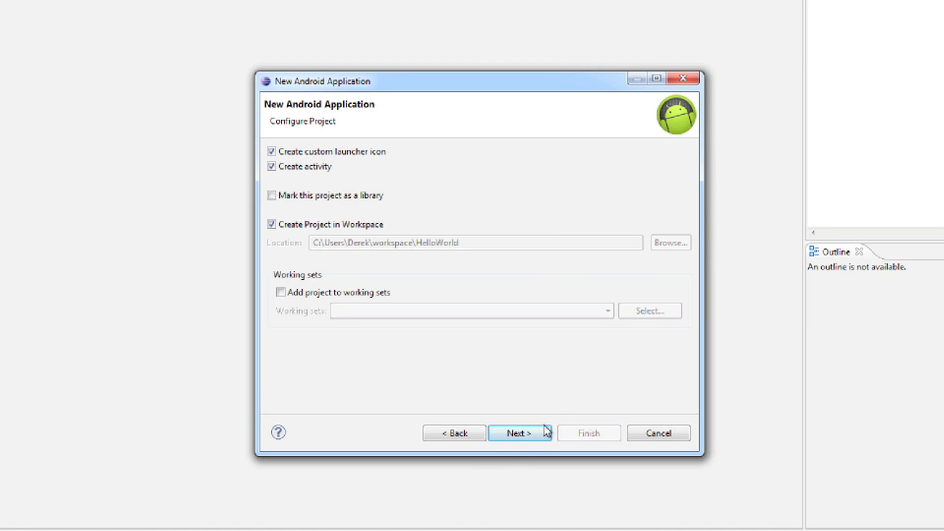
# - Accept project, launcher icon and Blank Activity defaults and finish creating HelloWorld
pyautogui.click(517, 433)
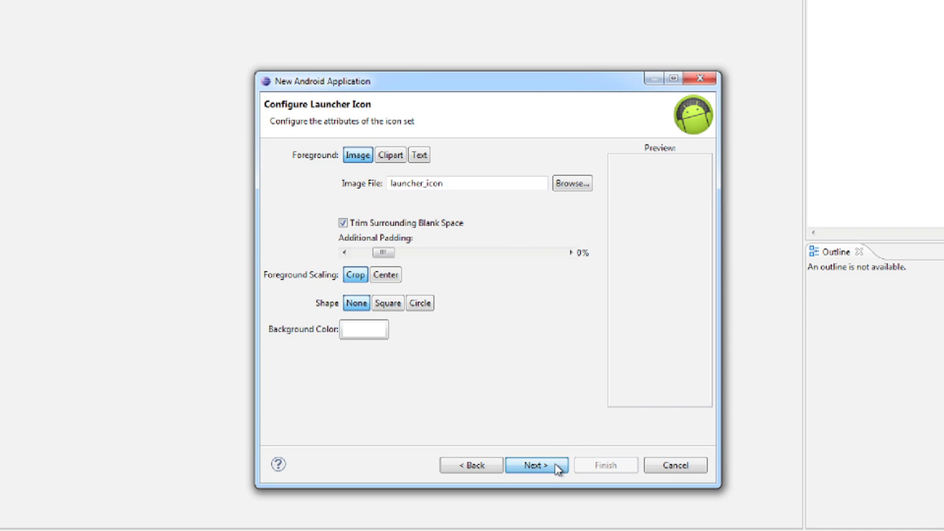
pyautogui.click(537, 466)
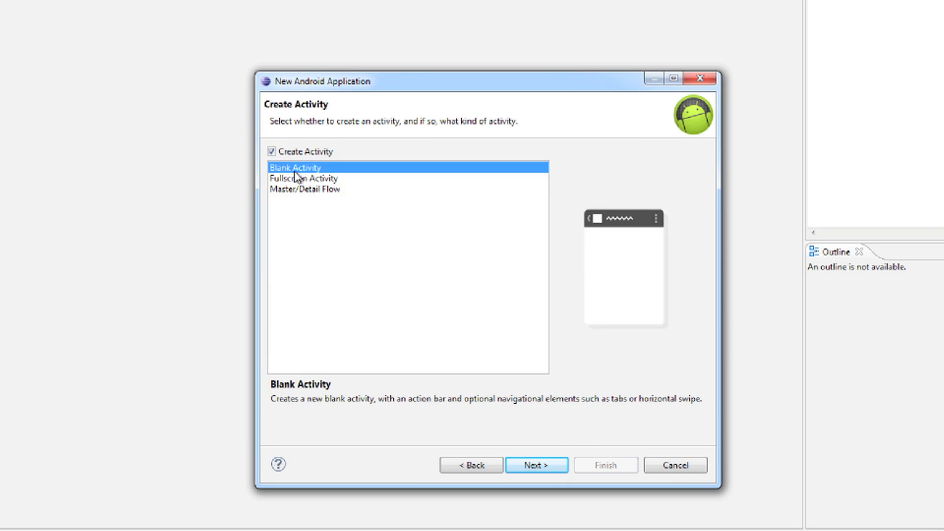
pyautogui.moveTo(519, 416)
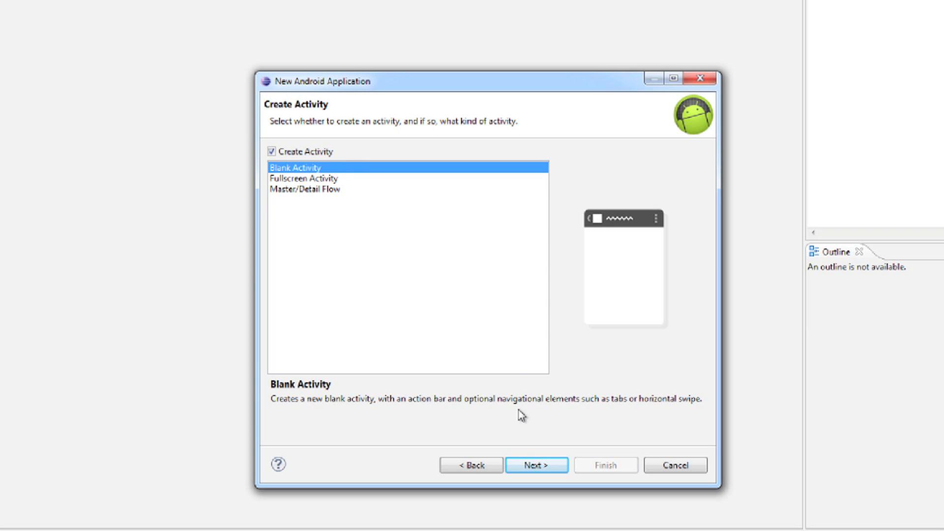
pyautogui.click(537, 466)
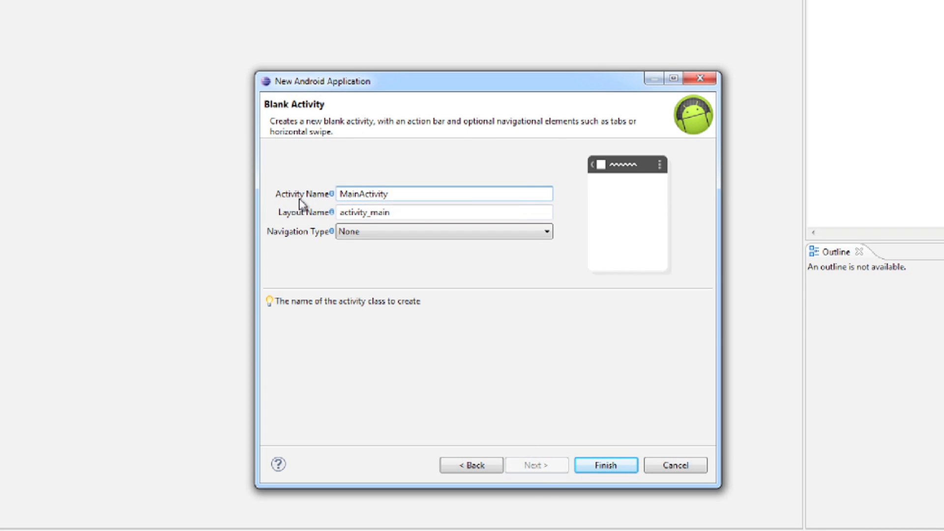
pyautogui.moveTo(614, 501)
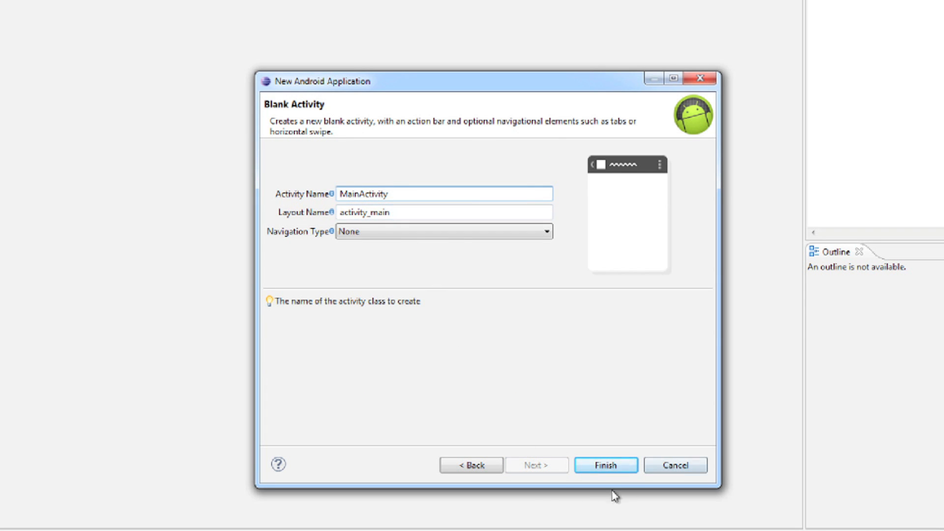
pyautogui.click(607, 465)
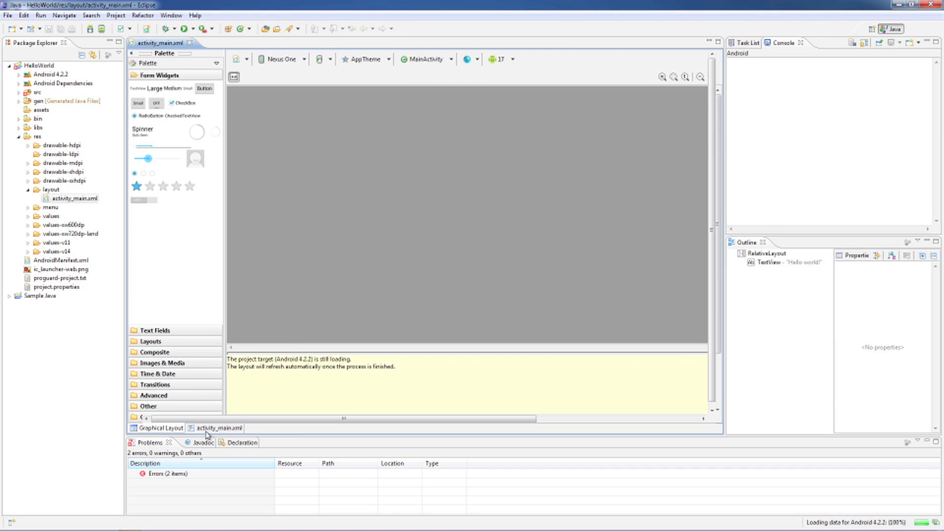
# - Switch activity_main.xml to its XML source showing the RelativeLayout with the hello_world TextView
pyautogui.click(216, 428)
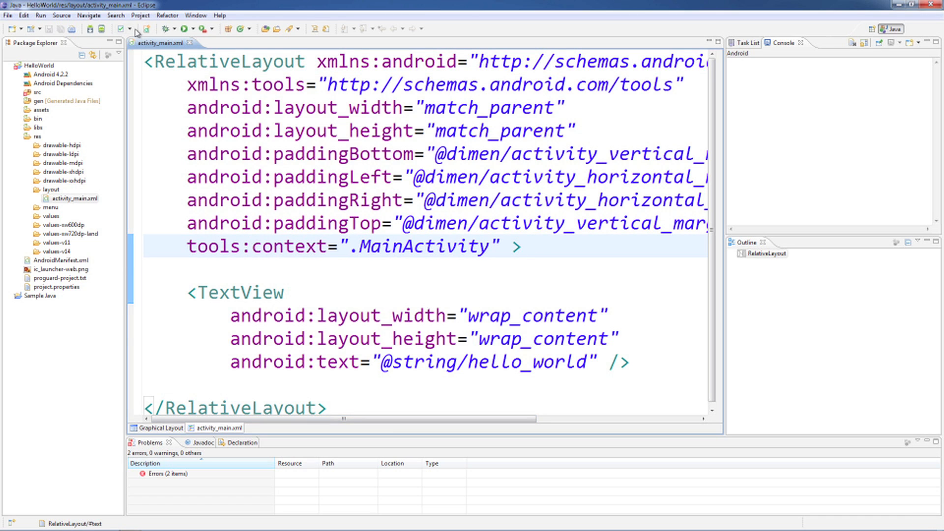
pyautogui.moveTo(97, 28)
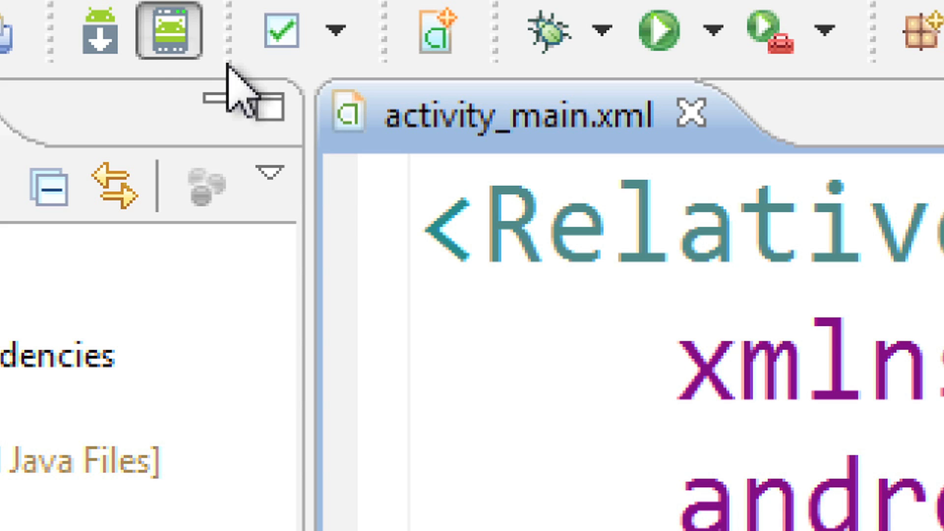
# - Delete the MyNexus7 virtual device from the Android Virtual Device Manager
pyautogui.click(170, 29)
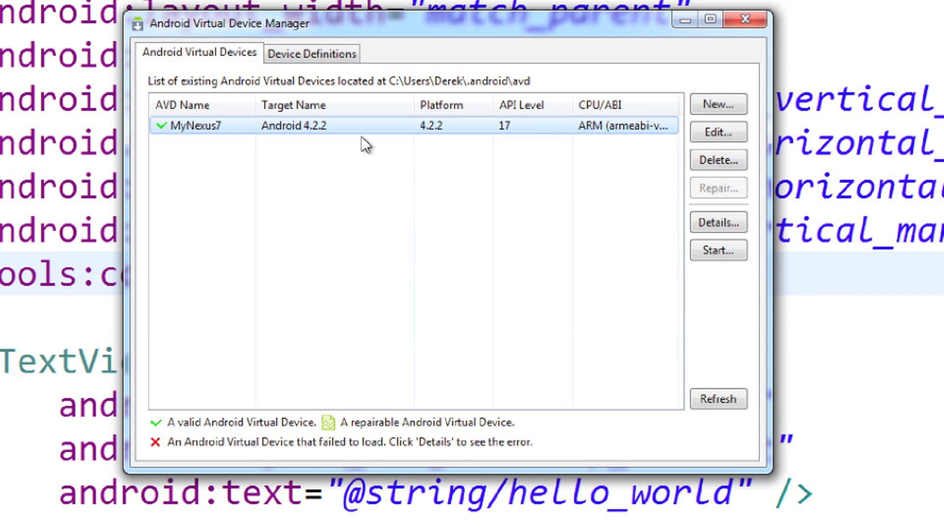
pyautogui.moveTo(228, 136)
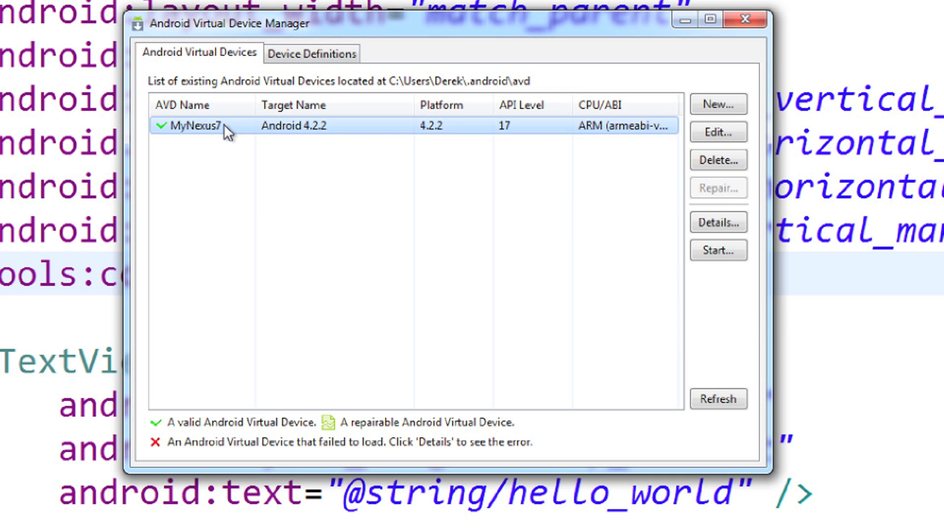
pyautogui.click(718, 160)
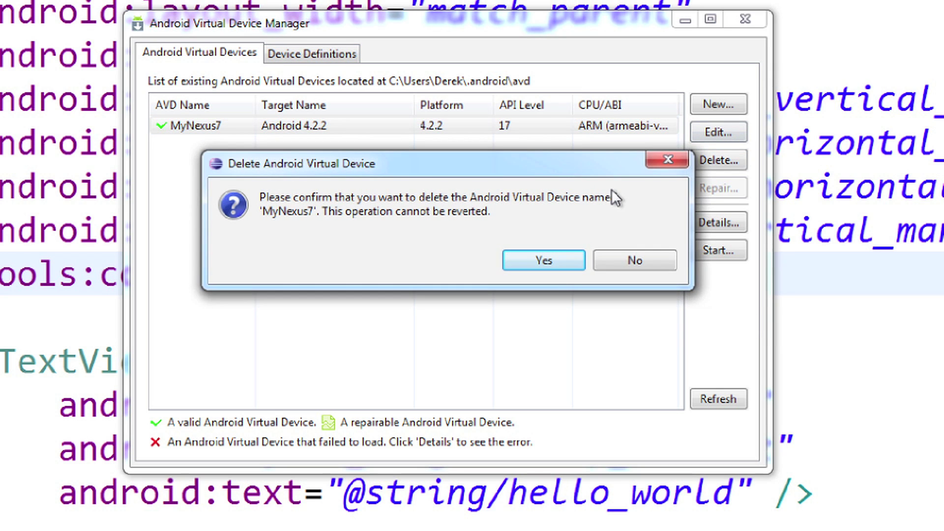
pyautogui.click(543, 260)
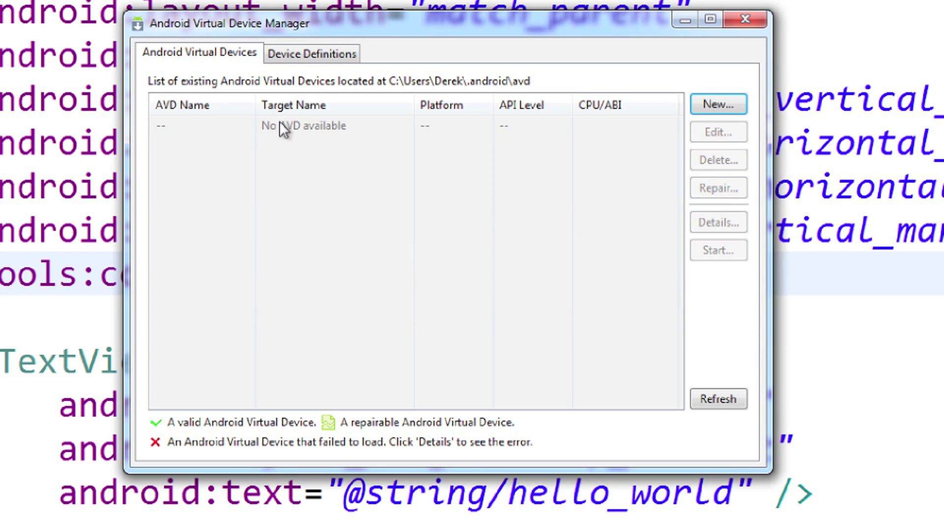
# - Browse the Device Definitions list, then return to the empty Android Virtual Devices list
pyautogui.click(312, 54)
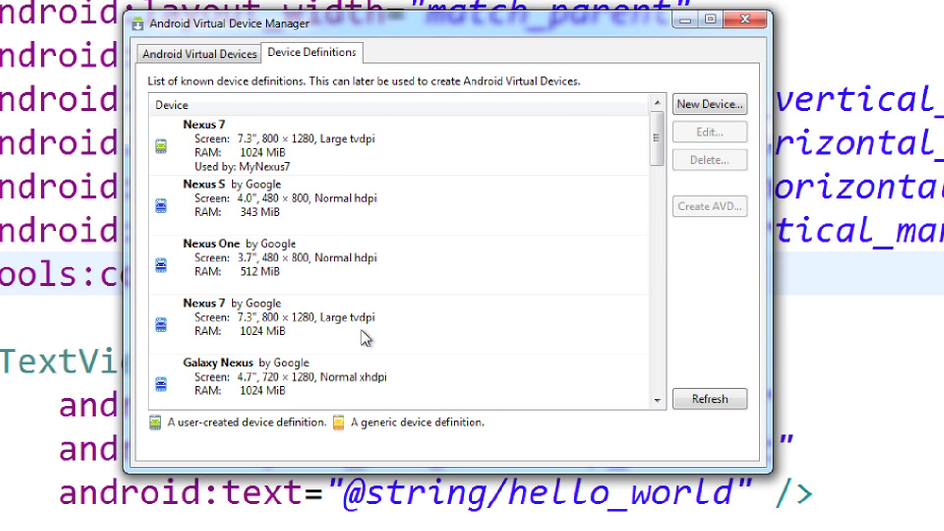
pyautogui.scroll(-3)
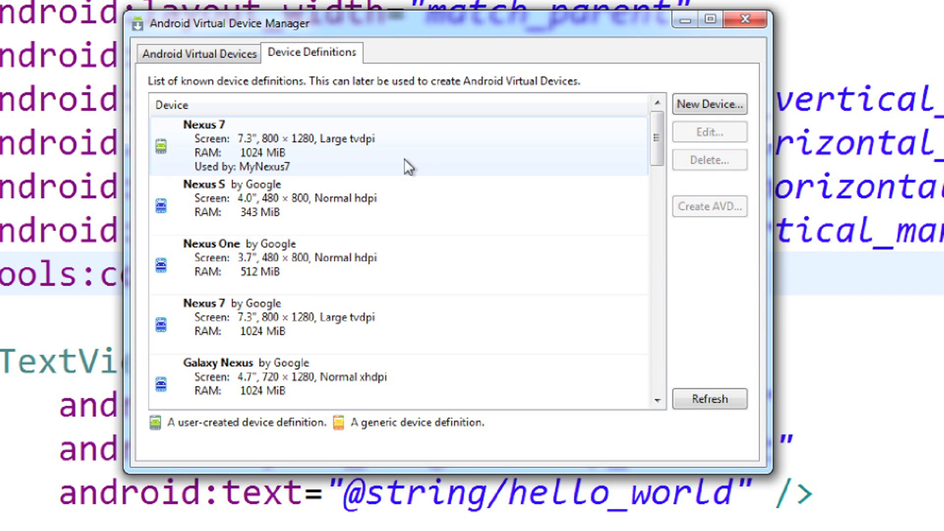
pyautogui.click(197, 53)
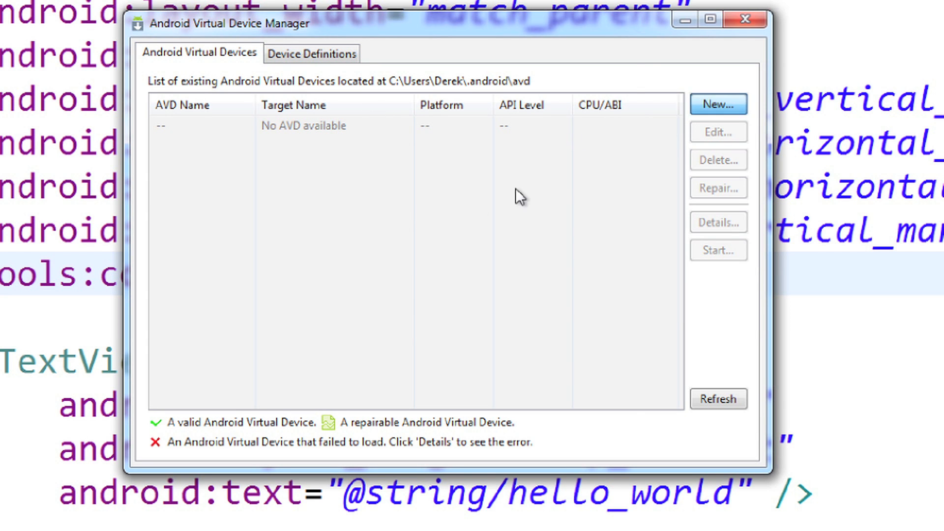
# - Create a MyNexus7 virtual device: Nexus 7, Android 4.2.2 (API 17), ARM CPU, 1024 MB RAM, 32 VM heap
pyautogui.click(718, 104)
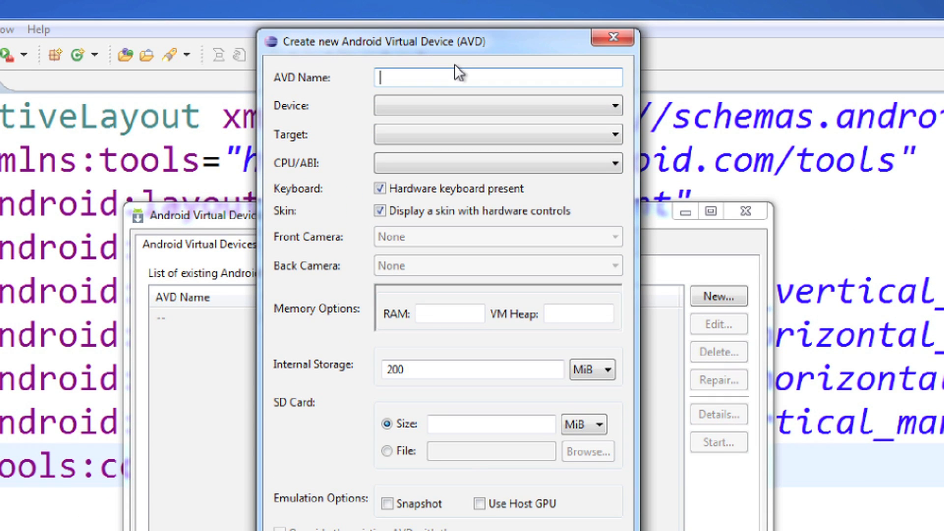
pyautogui.write('MyNexus7')
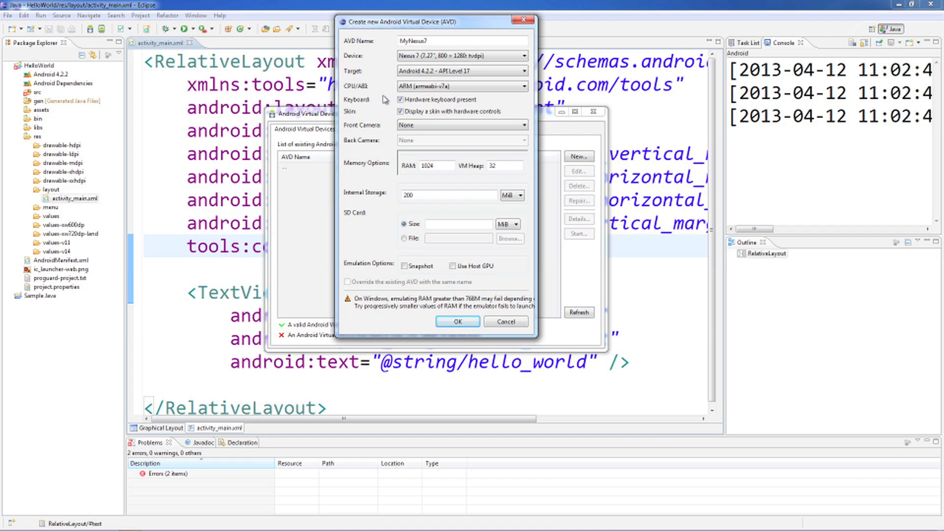
pyautogui.moveTo(449, 311)
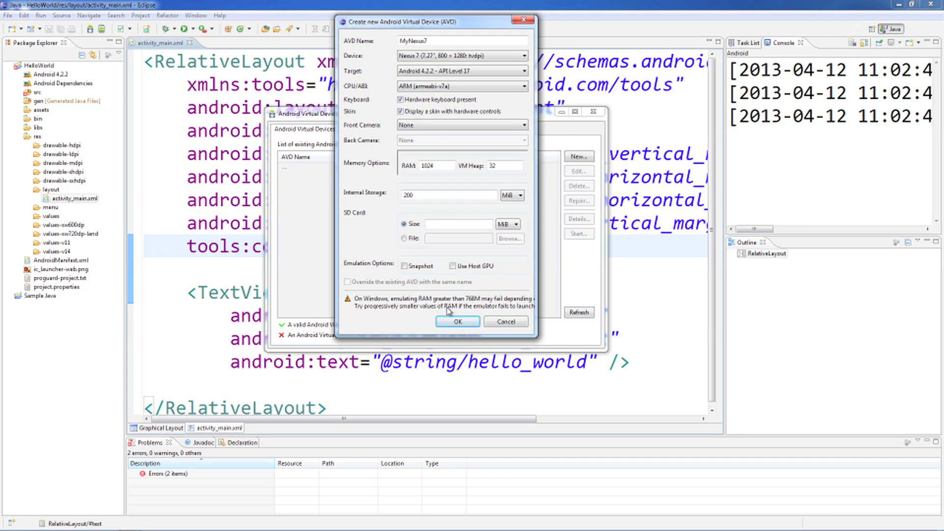
pyautogui.click(457, 321)
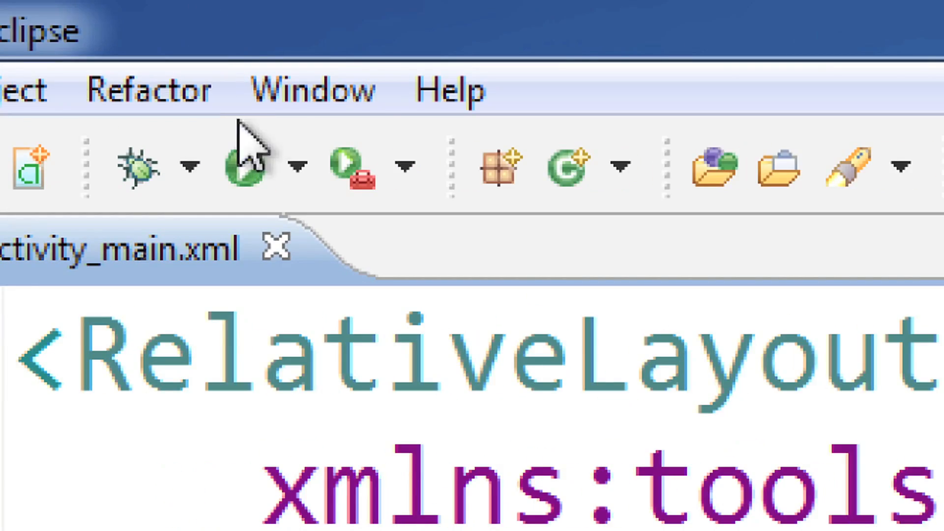
# - Launch the Android SDK Manager from the Window menu and let the packages load
pyautogui.click(313, 90)
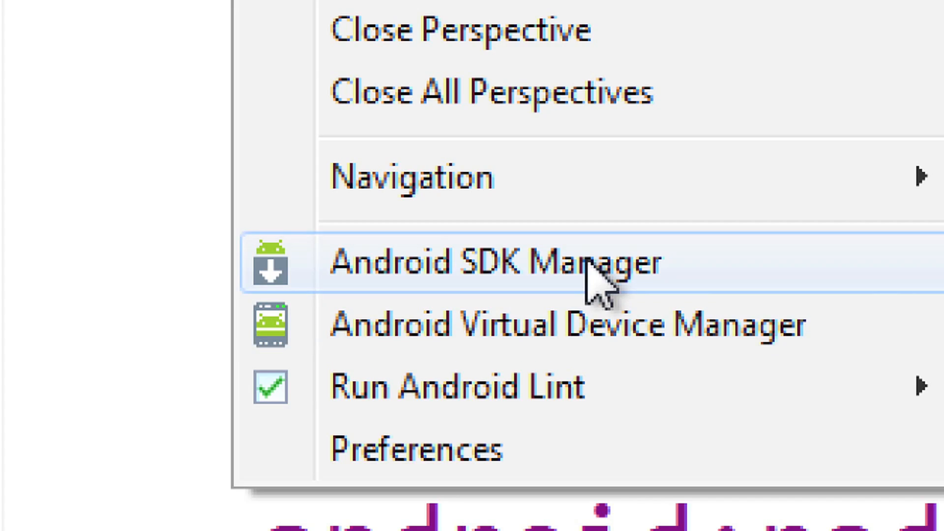
pyautogui.click(464, 262)
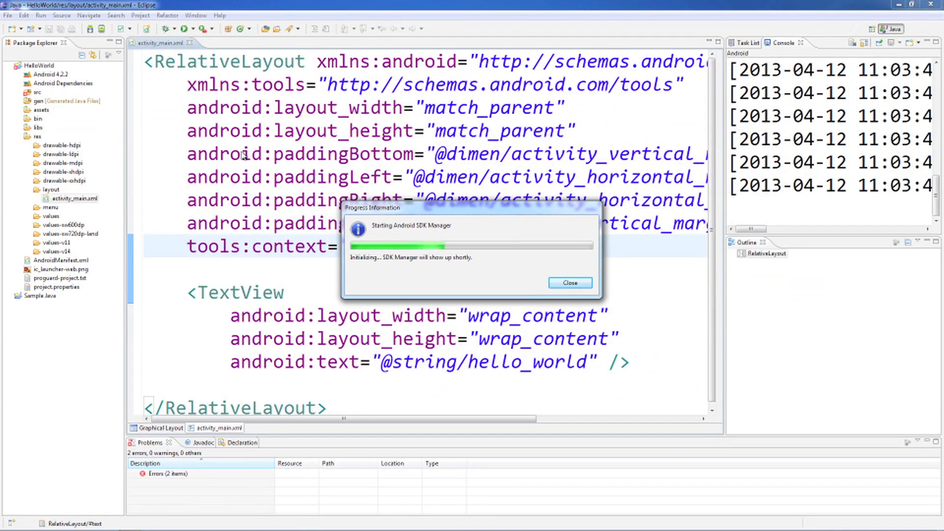
pyautogui.click(570, 283)
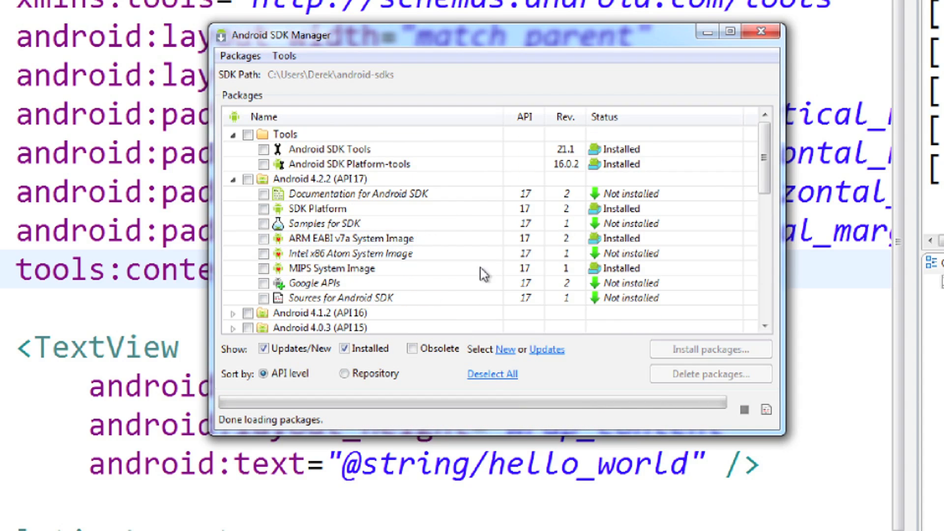
pyautogui.moveTo(443, 241)
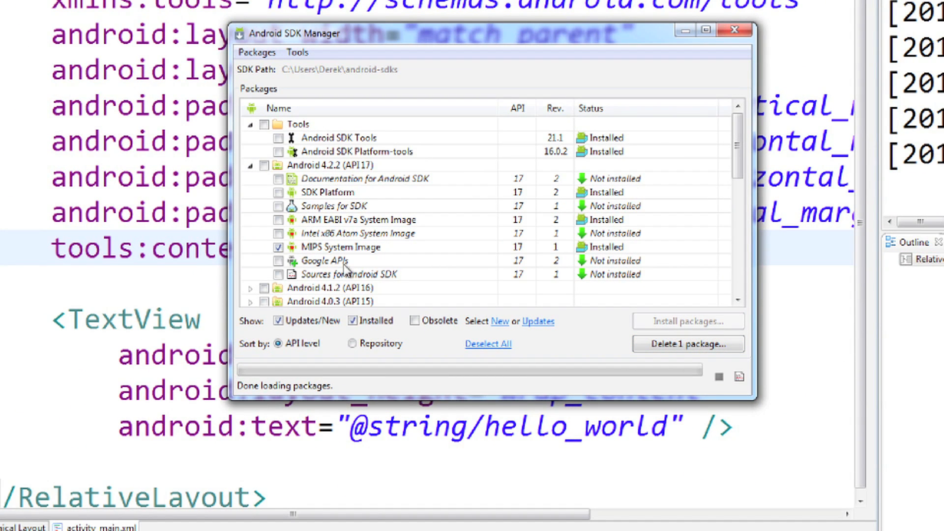
# - Uncheck the MIPS System Image package and review the Extras section
pyautogui.click(278, 247)
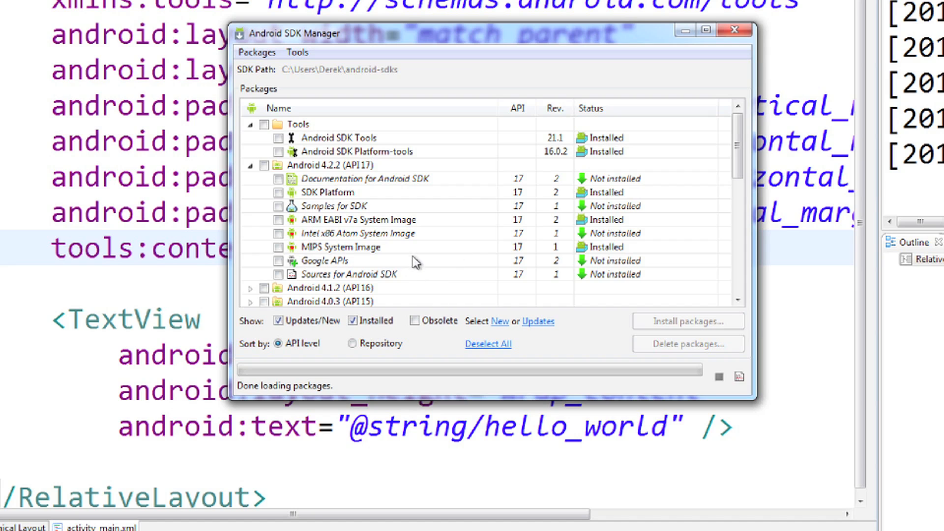
pyautogui.moveTo(410, 247)
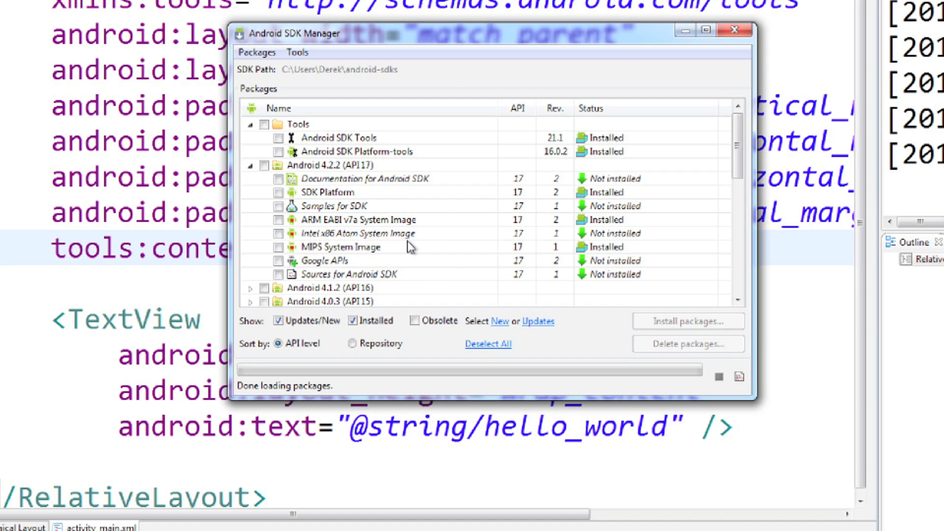
pyautogui.moveTo(278, 234)
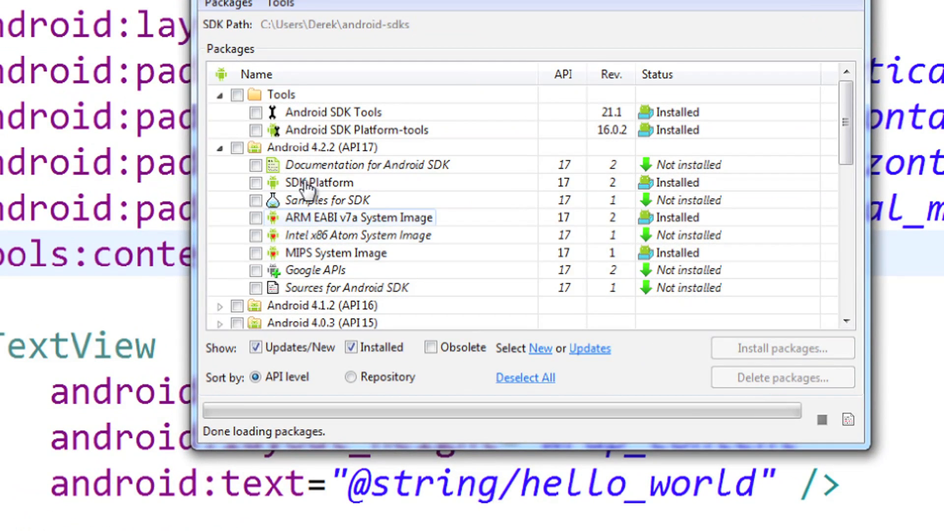
pyautogui.moveTo(379, 243)
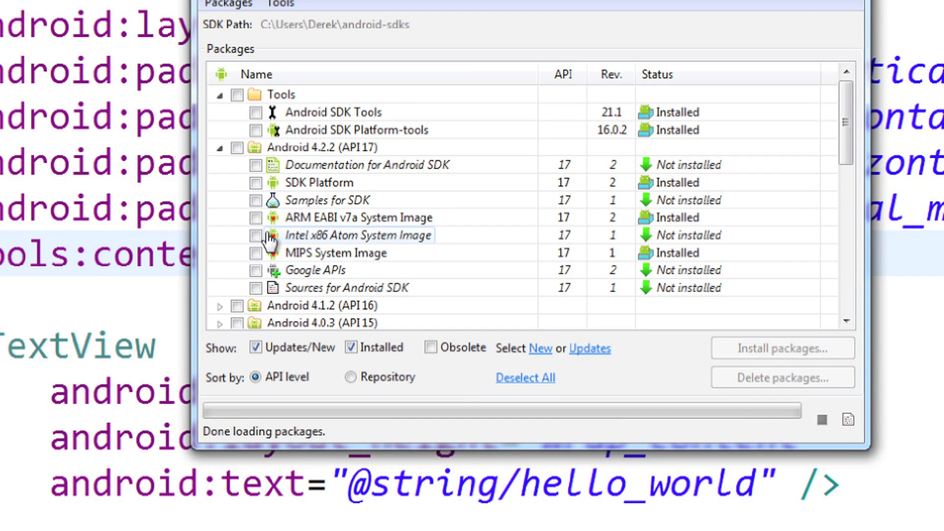
pyautogui.scroll(-3)
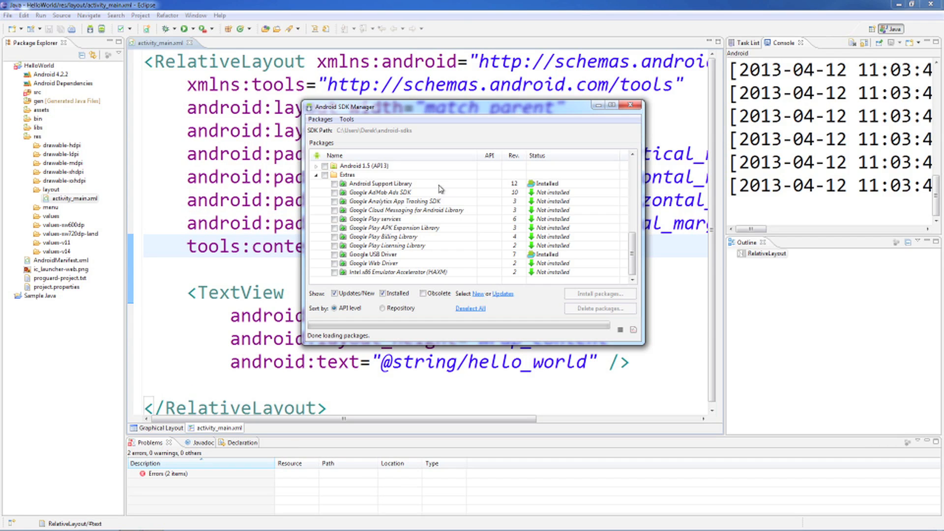
pyautogui.click(629, 104)
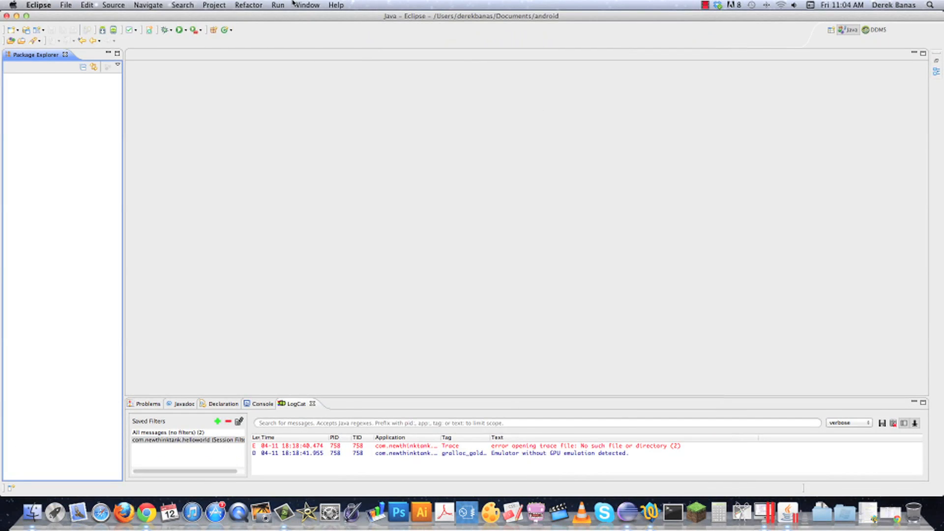
# - Review the installed API 17 packages and Support Library in the Mac SDK Manager, then close it
pyautogui.click(307, 5)
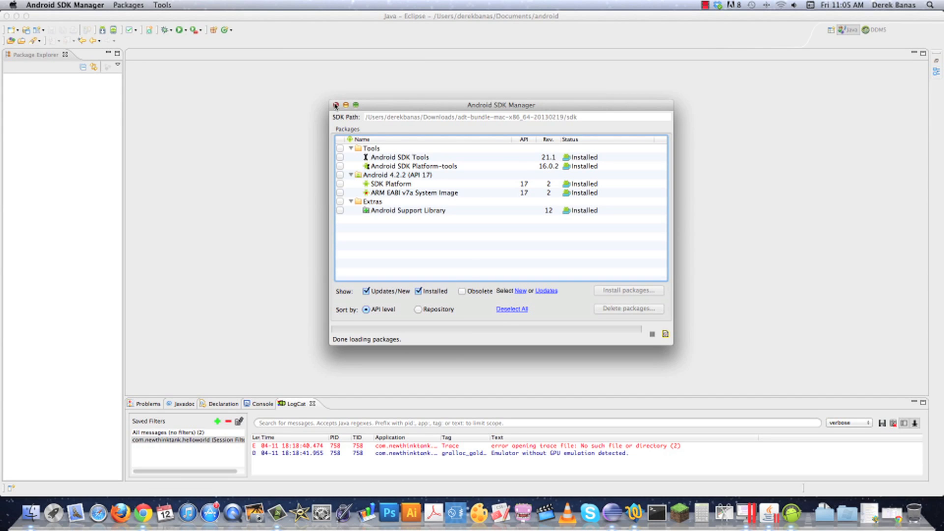
pyautogui.click(336, 105)
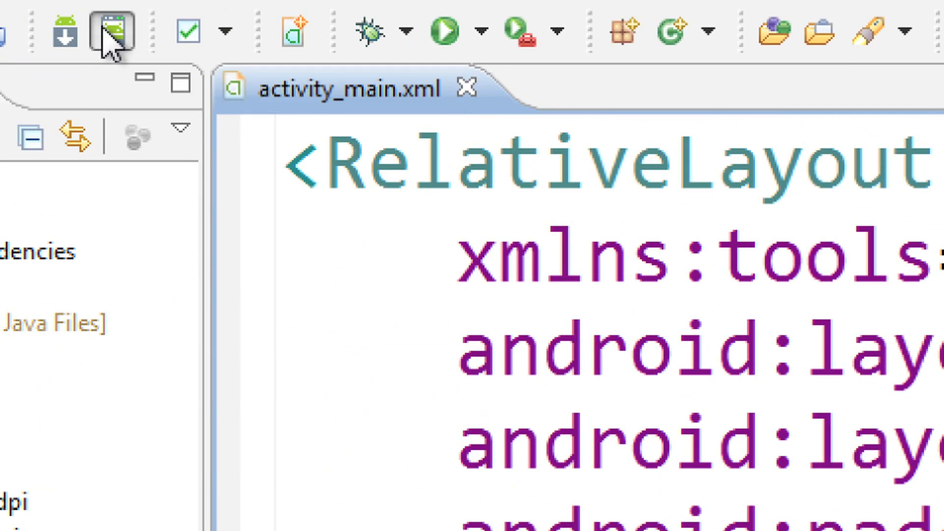
# - Start the MyNexus7 emulator from the Virtual Device Manager with default launch options
pyautogui.click(113, 30)
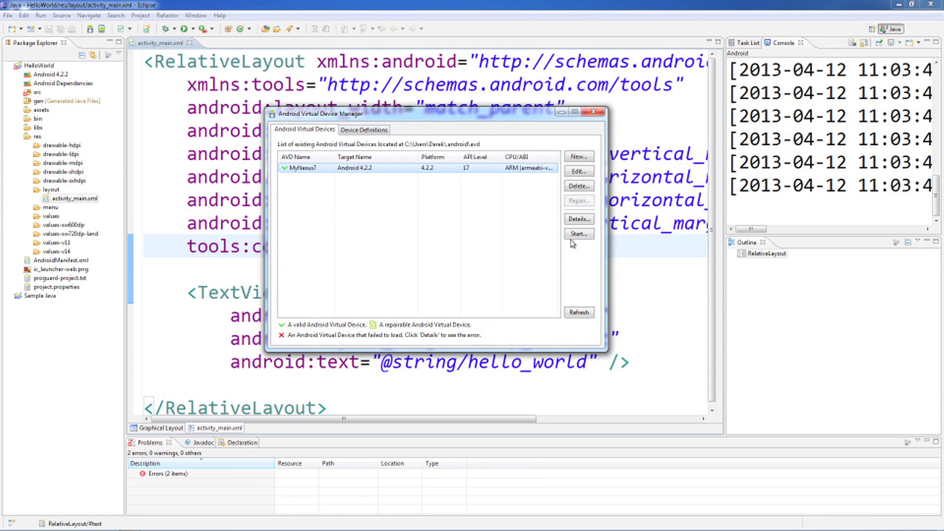
pyautogui.click(579, 233)
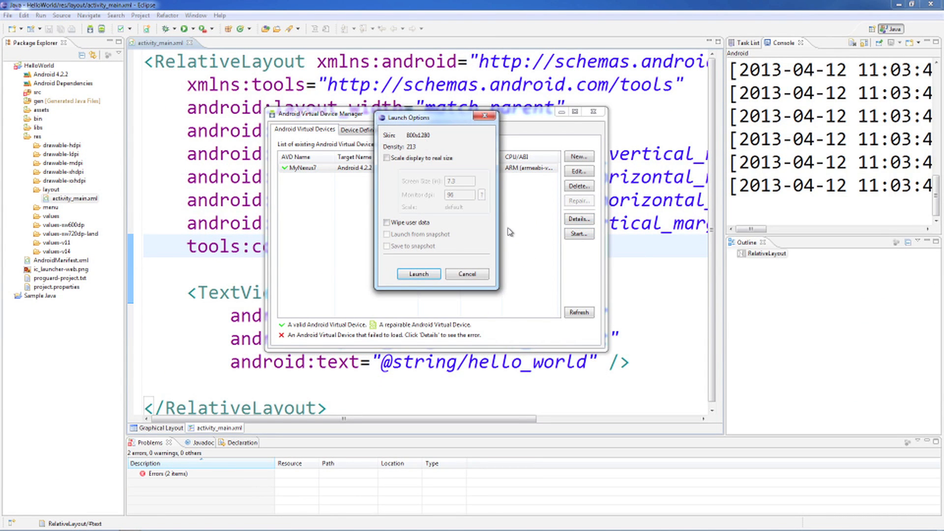
pyautogui.click(418, 274)
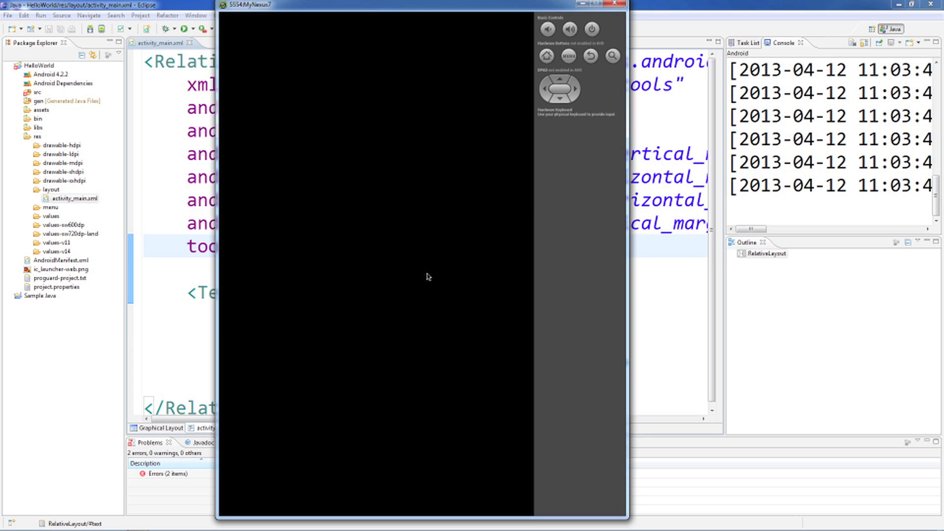
pyautogui.moveTo(348, 47)
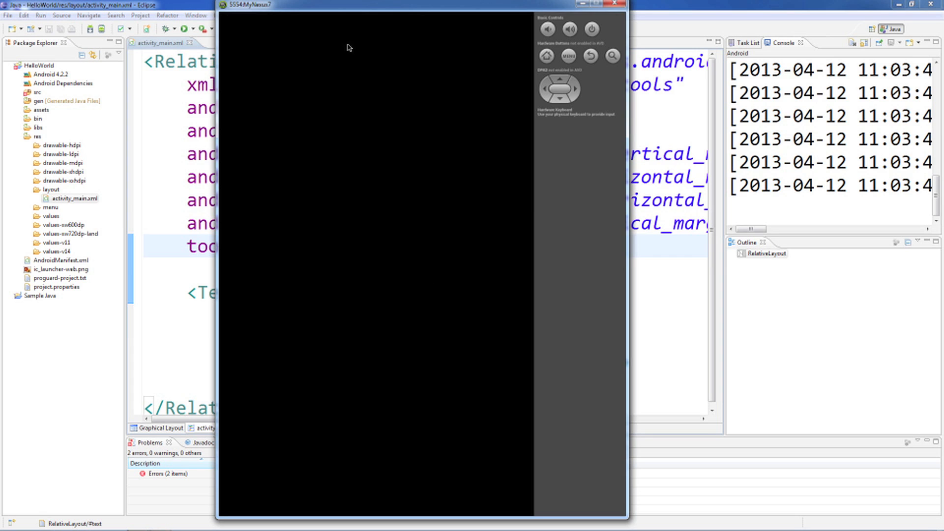
pyautogui.moveTo(398, 157)
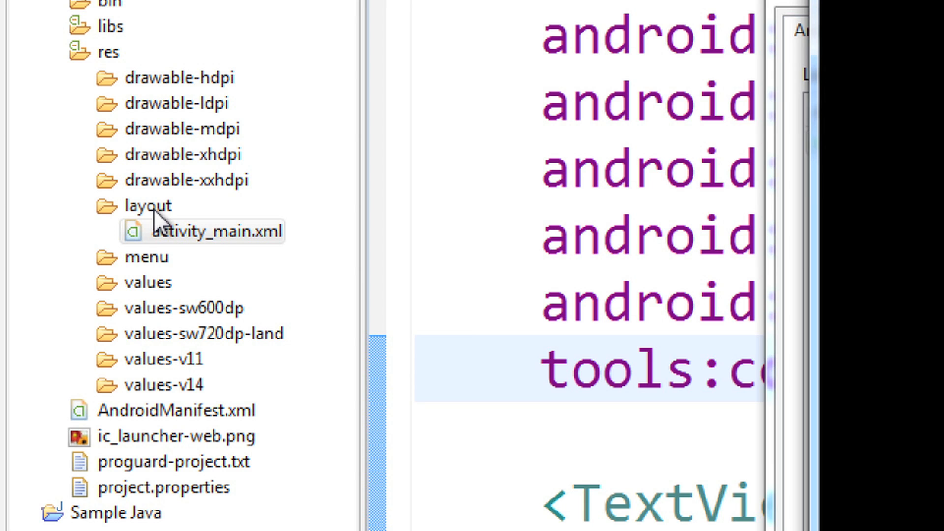
pyautogui.moveTo(208, 253)
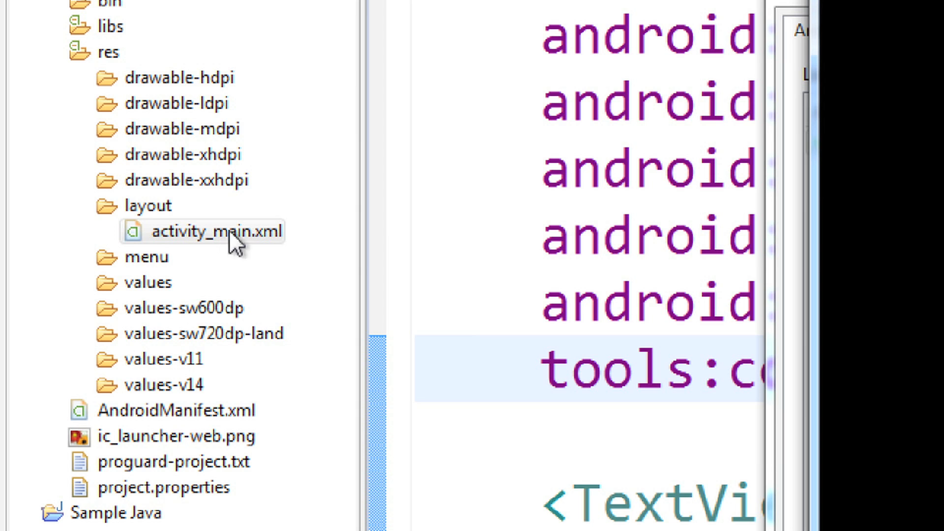
pyautogui.moveTo(206, 259)
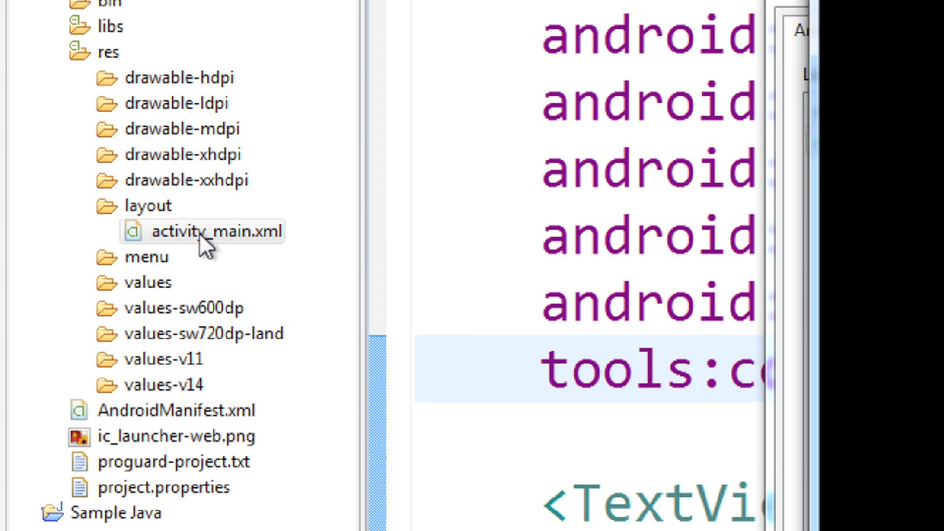
pyautogui.moveTo(612, 199)
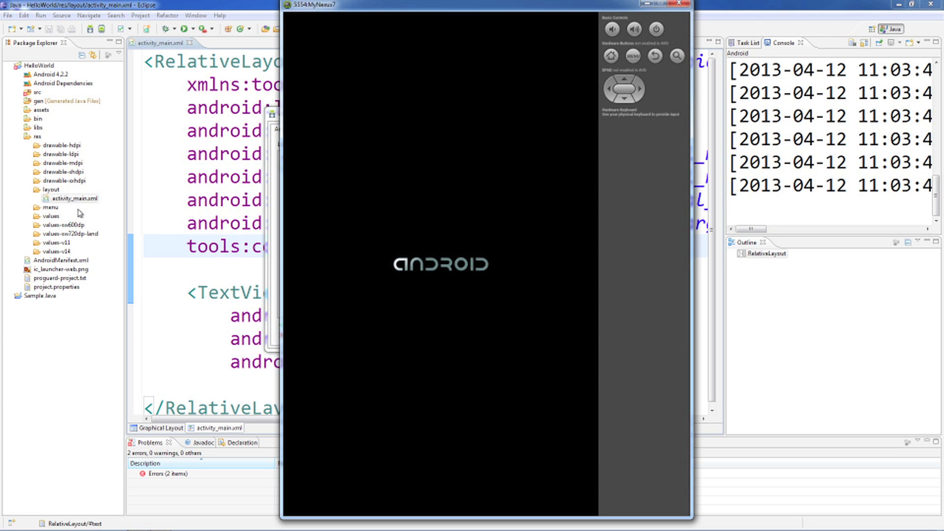
pyautogui.moveTo(473, 247)
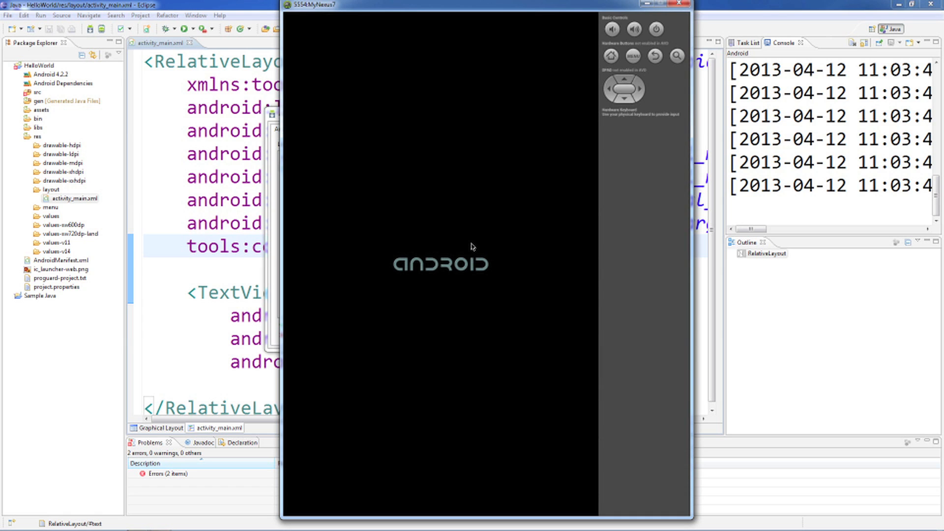
pyautogui.moveTo(500, 260)
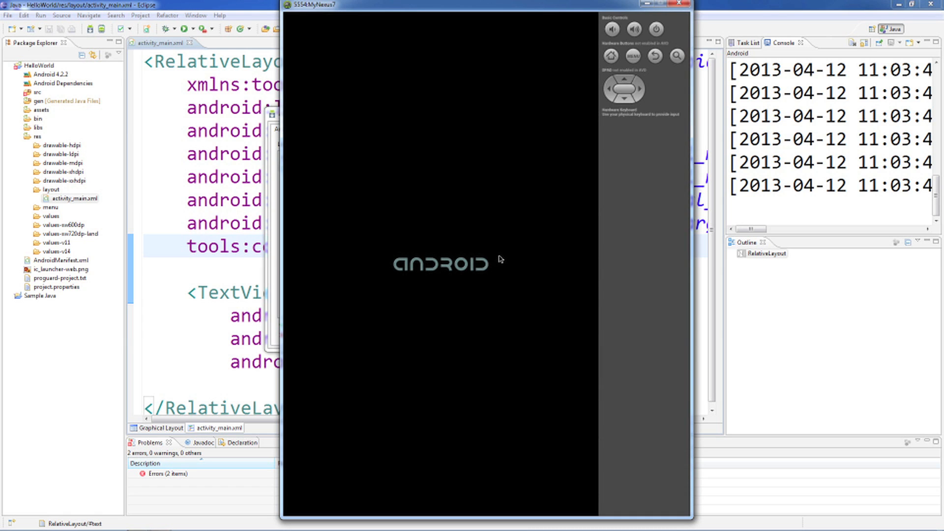
pyautogui.moveTo(427, 247)
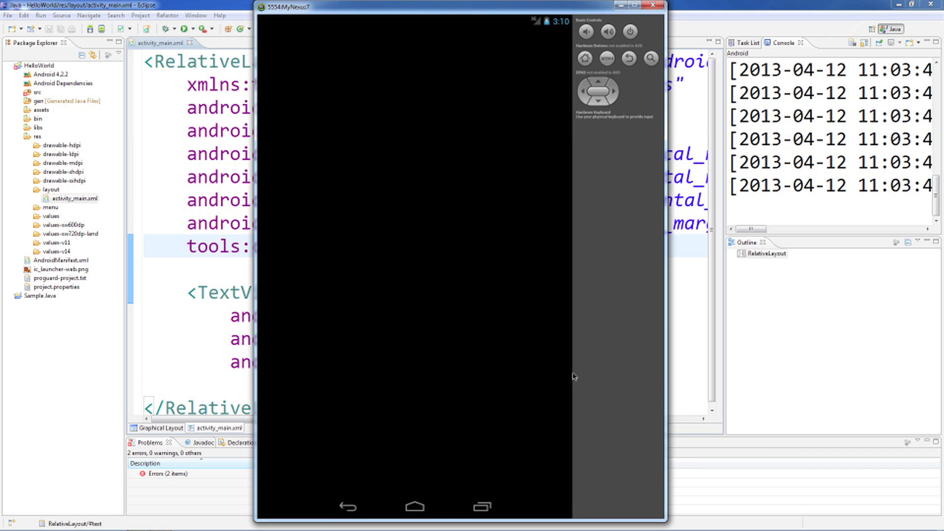
pyautogui.moveTo(468, 136)
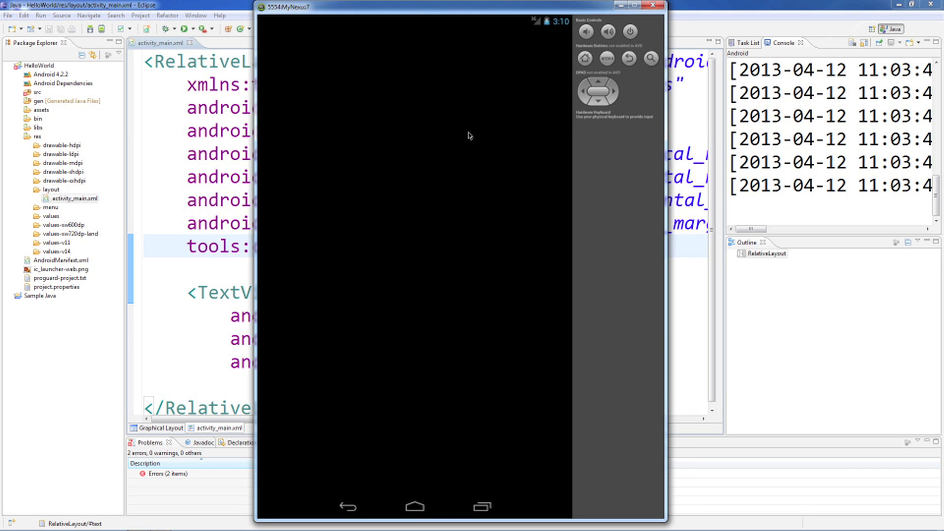
pyautogui.moveTo(441, 225)
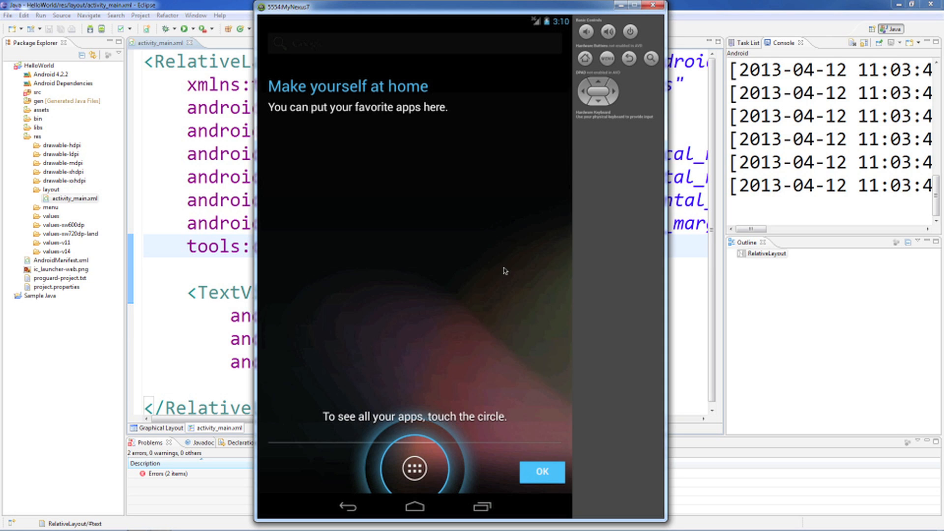
# - Dismiss the welcome tip on the booted MyNexus7 home screen
pyautogui.click(543, 471)
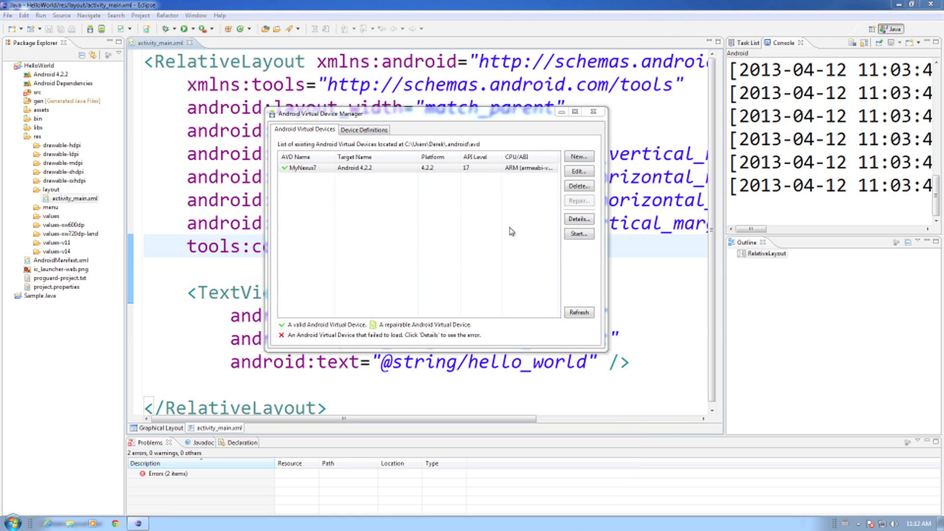
# - Relaunch the MyNexus7 virtual device with default launch options
pyautogui.click(351, 168)
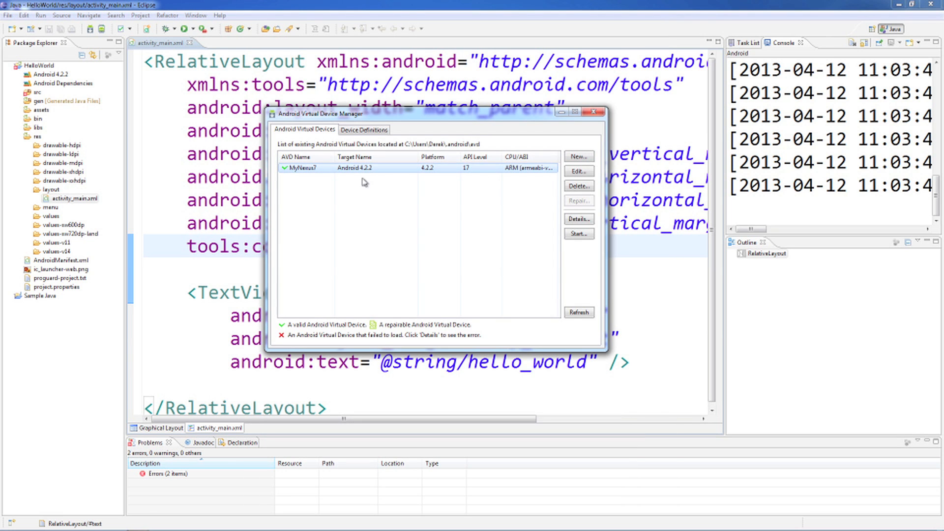
pyautogui.click(579, 234)
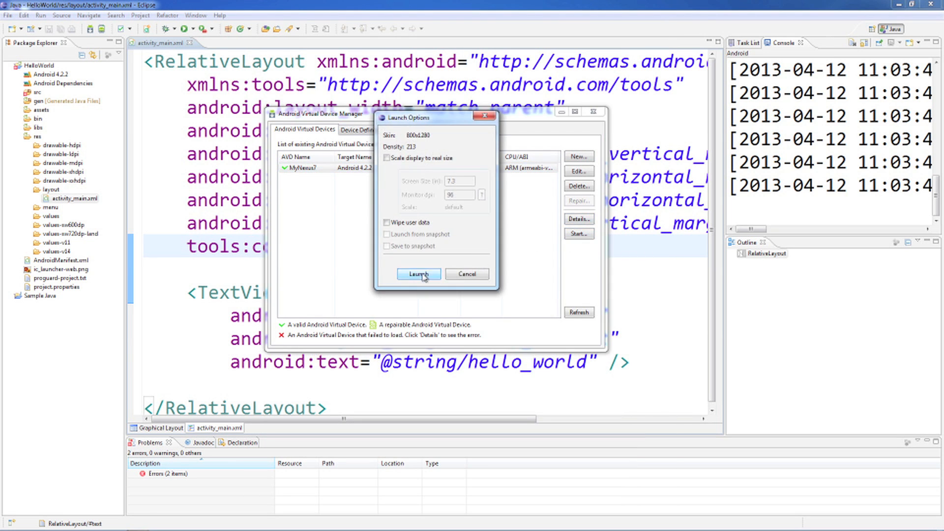
pyautogui.click(419, 274)
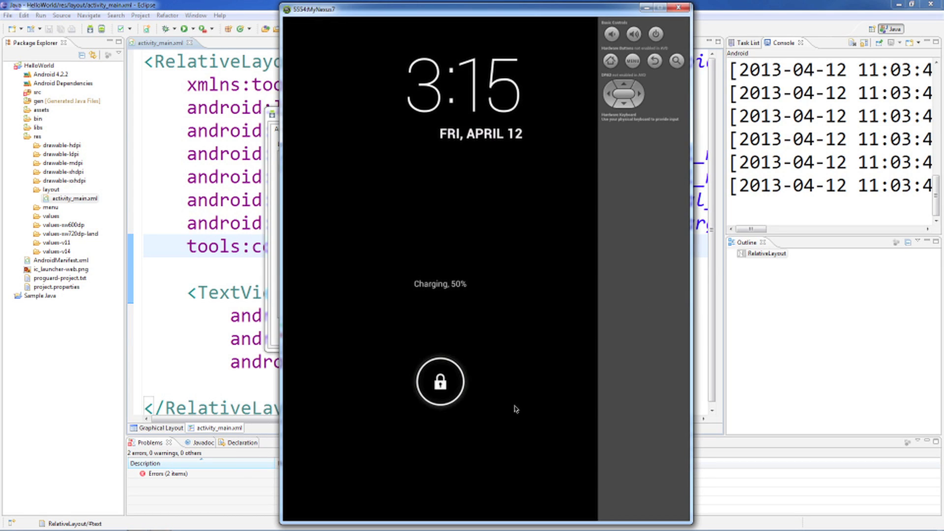
pyautogui.moveTo(452, 398)
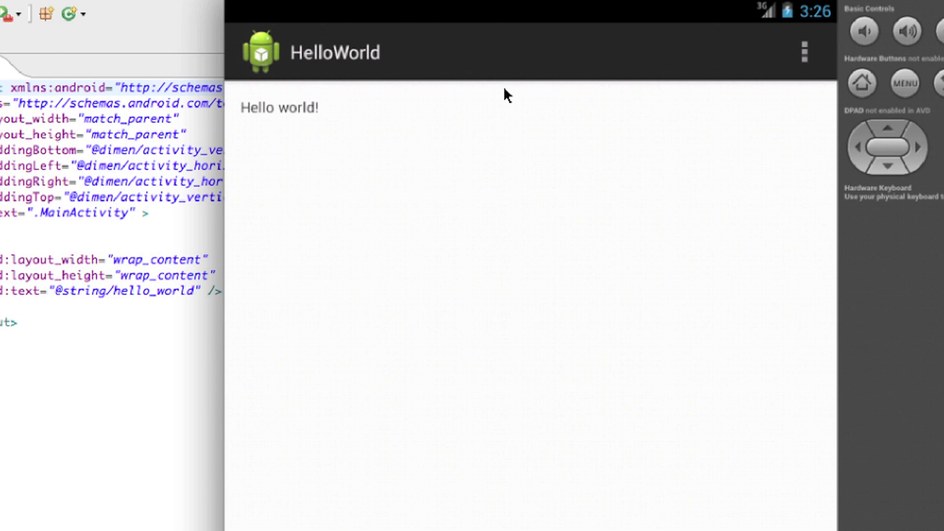
pyautogui.moveTo(304, 24)
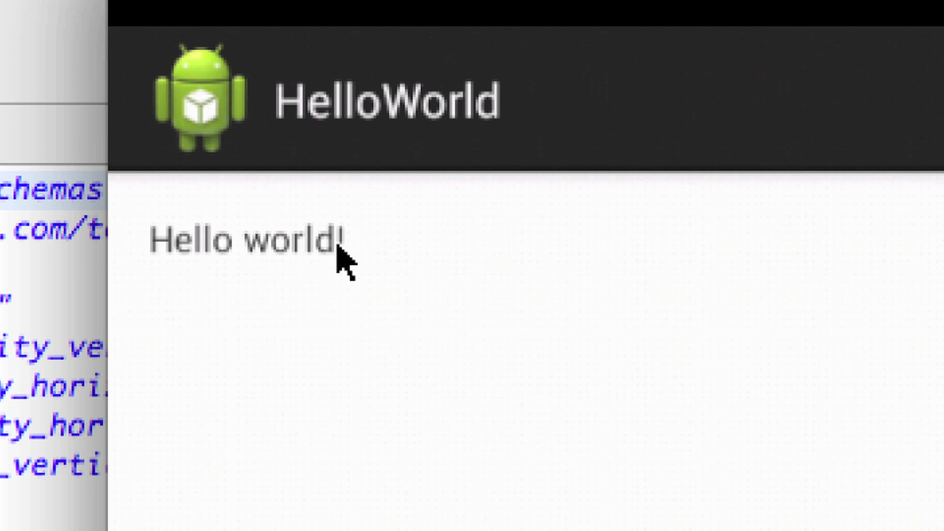
pyautogui.moveTo(453, 253)
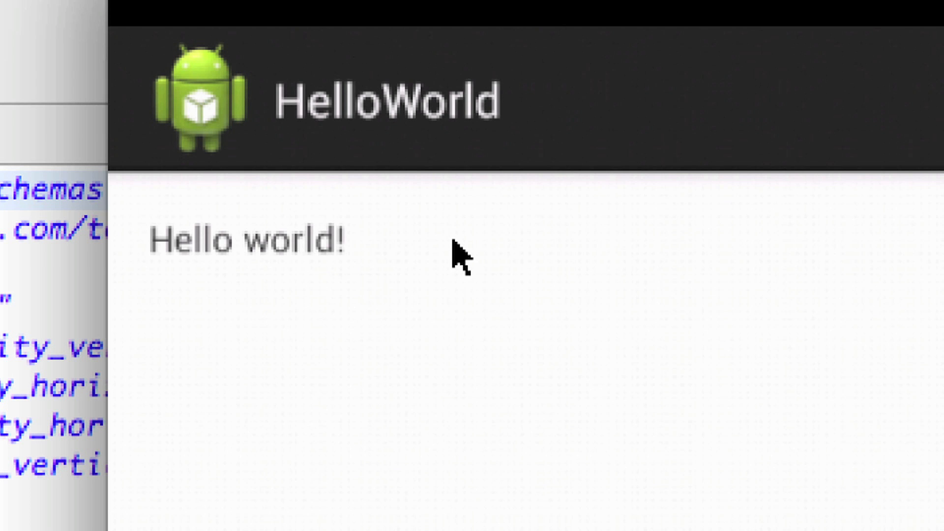
pyautogui.moveTo(433, 257)
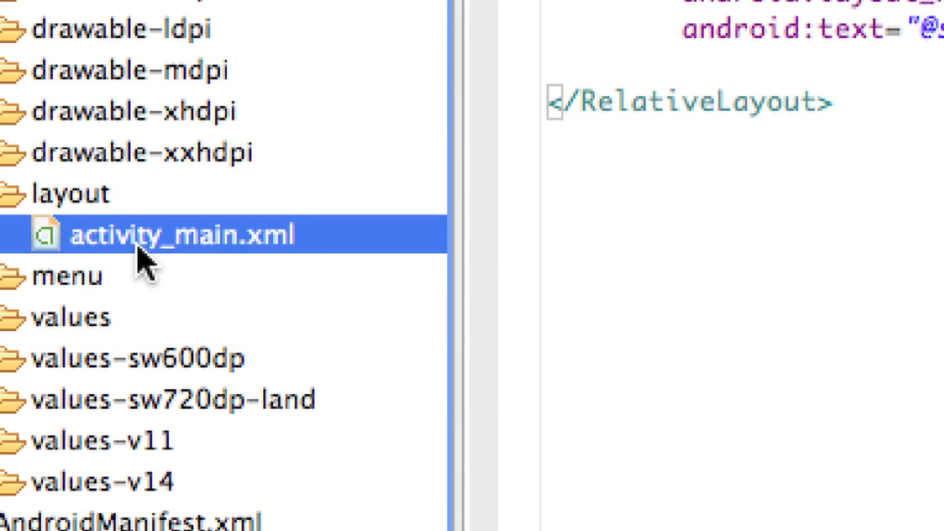
pyautogui.moveTo(191, 263)
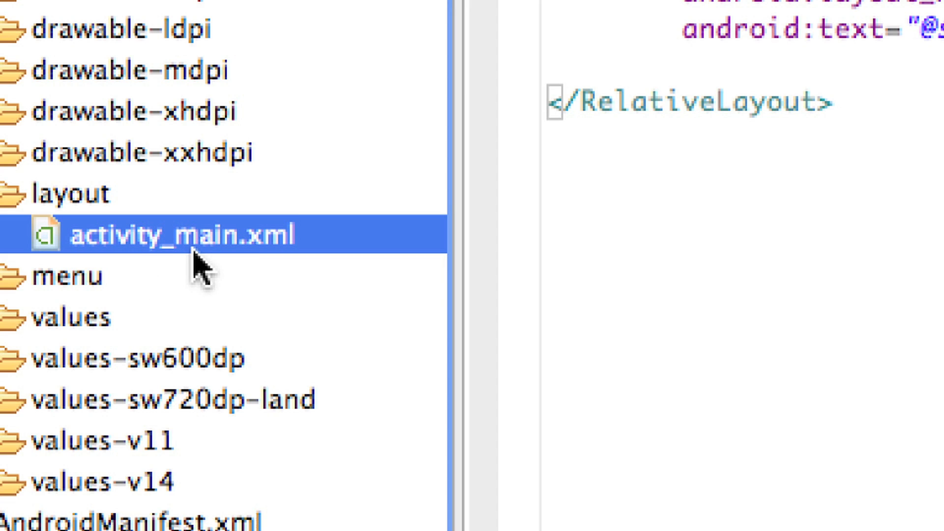
pyautogui.moveTo(189, 260)
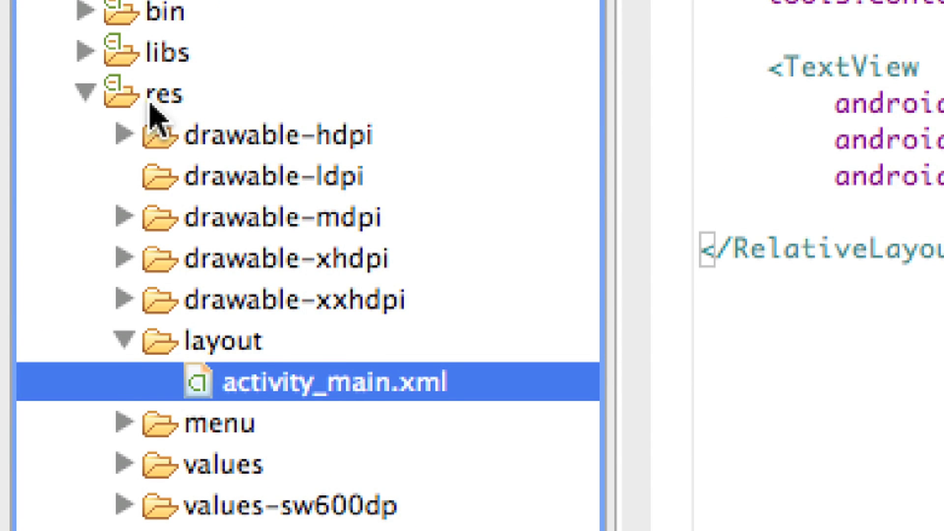
# - Run the HelloWorld project as an Android Application from Package Explorer
pyautogui.scroll(-3)
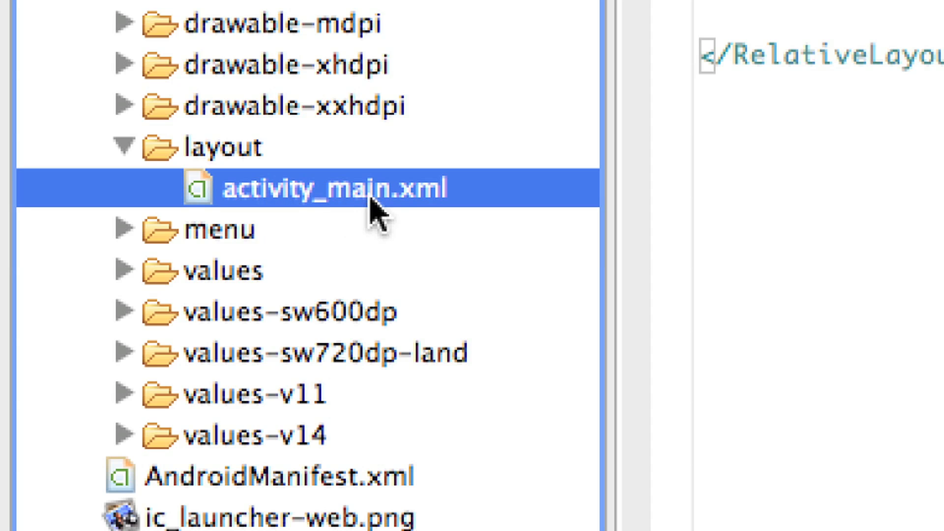
pyautogui.moveTo(471, 202)
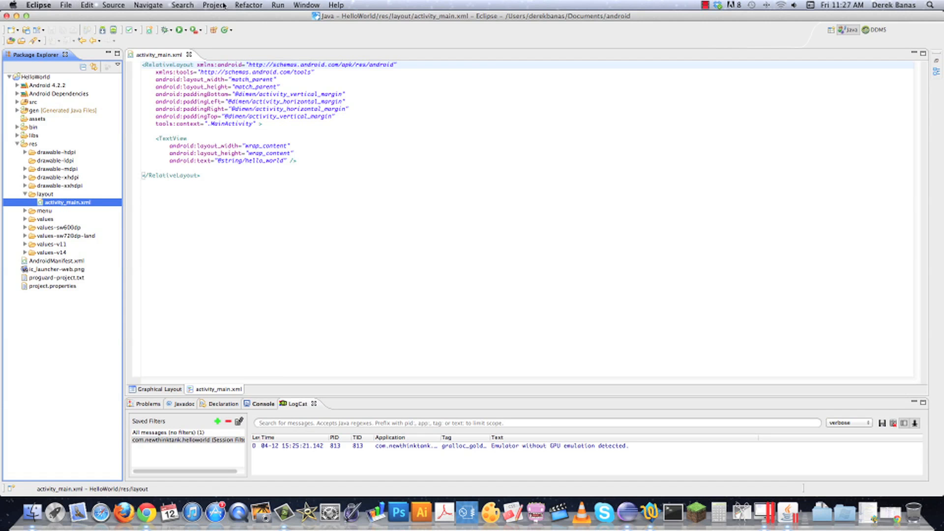
pyautogui.click(214, 4)
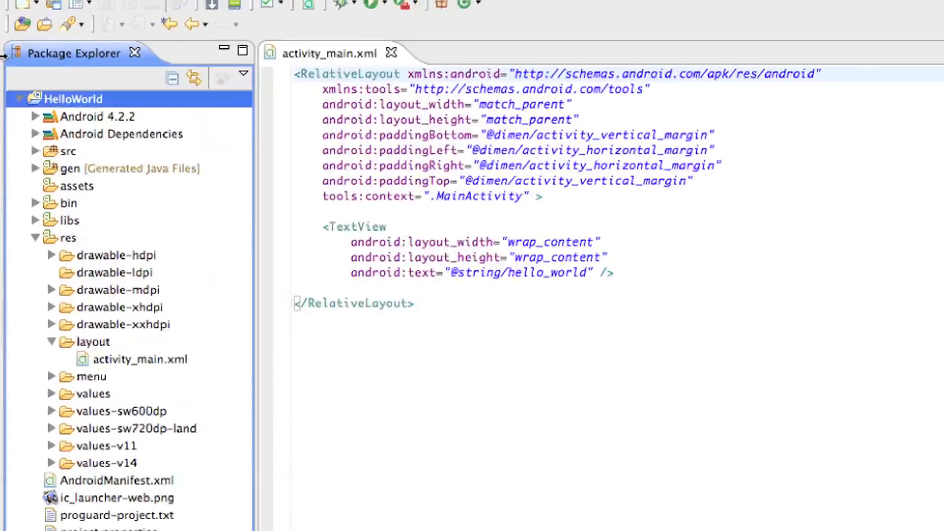
pyautogui.rightClick(68, 99)
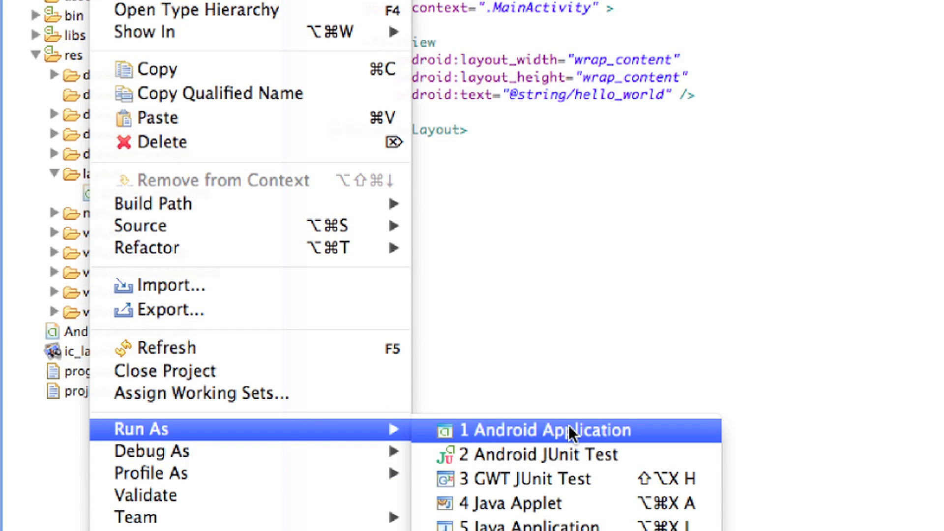
pyautogui.click(538, 430)
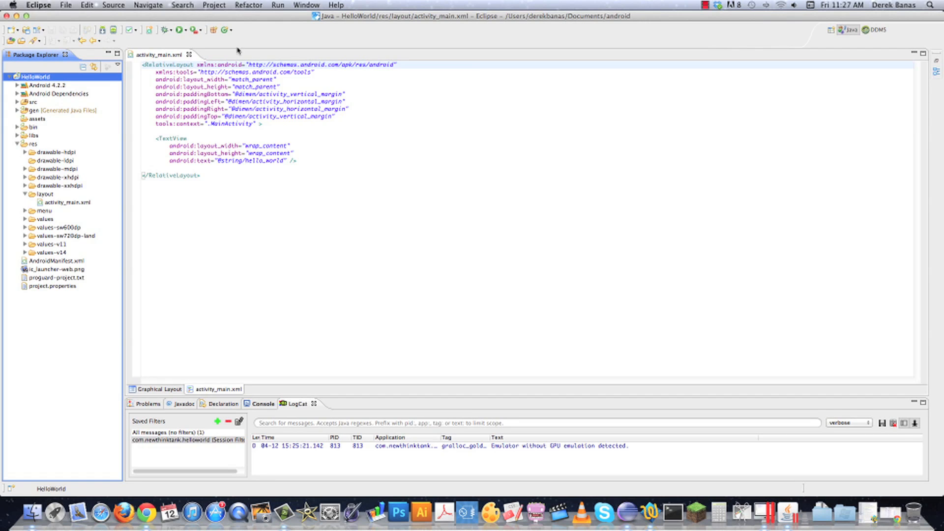
pyautogui.moveTo(43, 203)
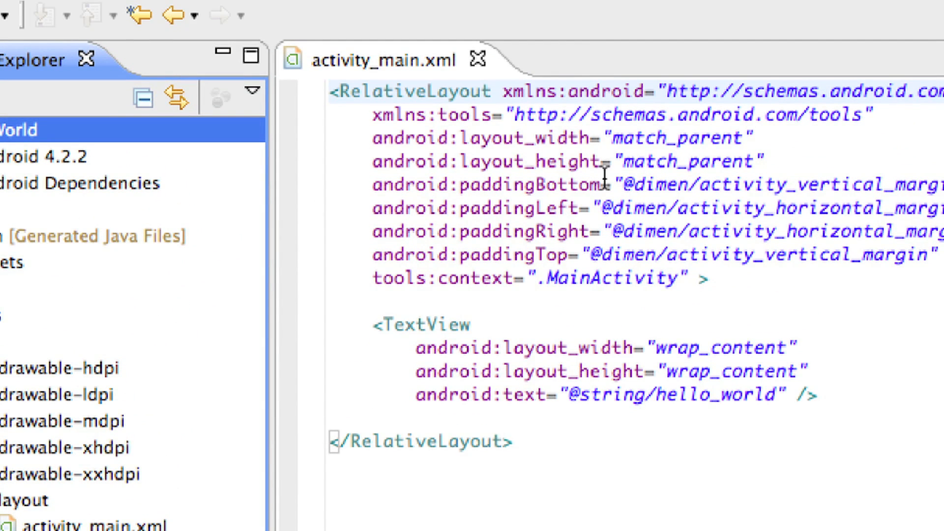
pyautogui.moveTo(738, 232)
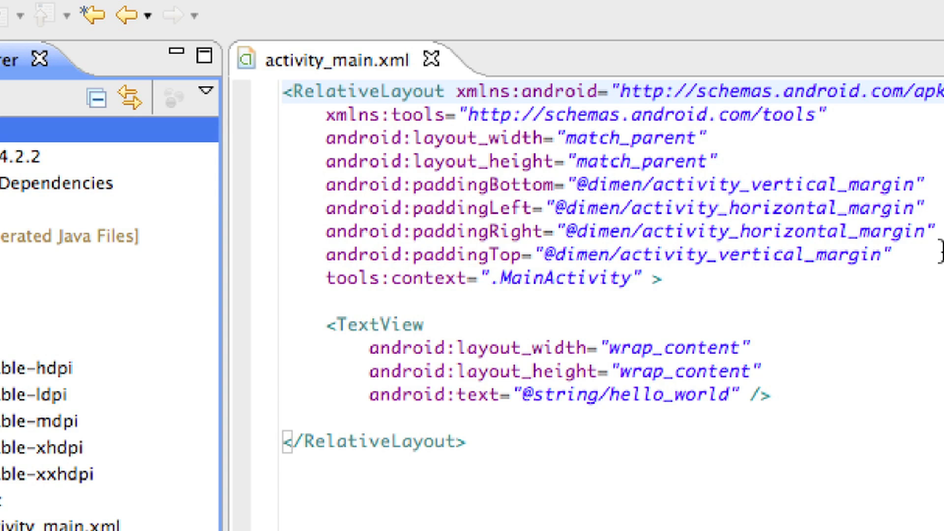
pyautogui.moveTo(286, 83)
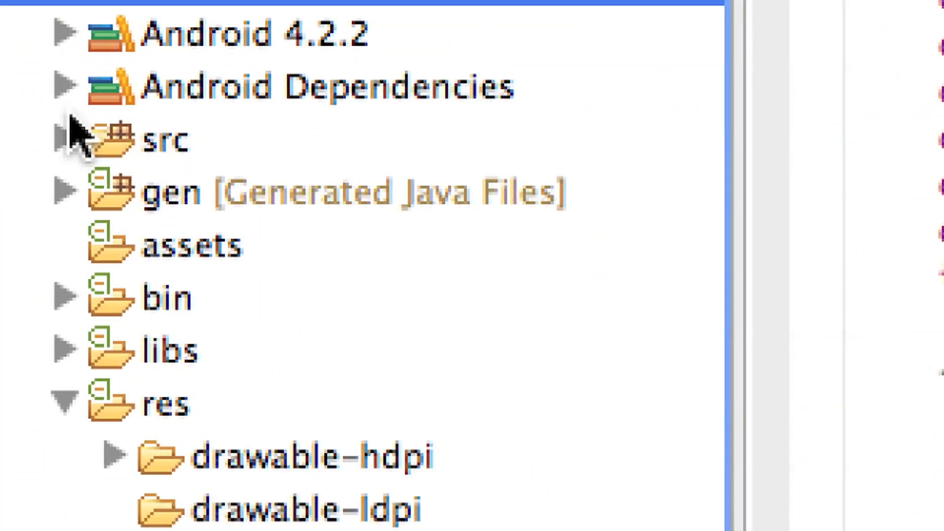
# - Expand src and com.newthinktank.helloworld, then highlight the setContentView call in MainActivity.java
pyautogui.click(60, 141)
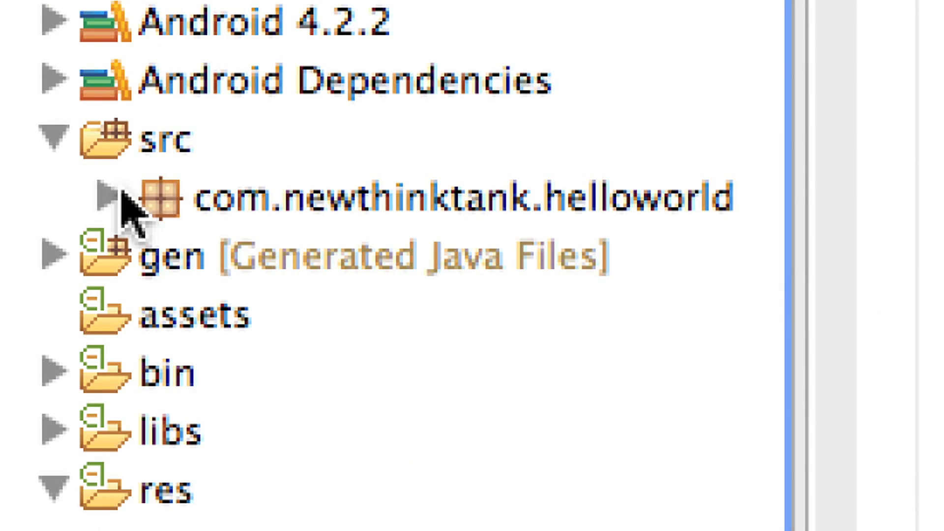
pyautogui.click(108, 201)
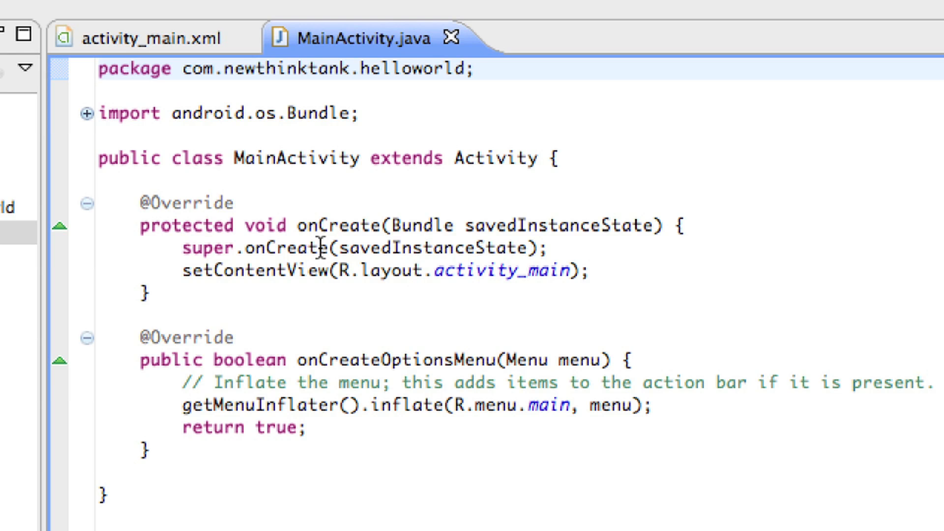
pyautogui.moveTo(297, 227)
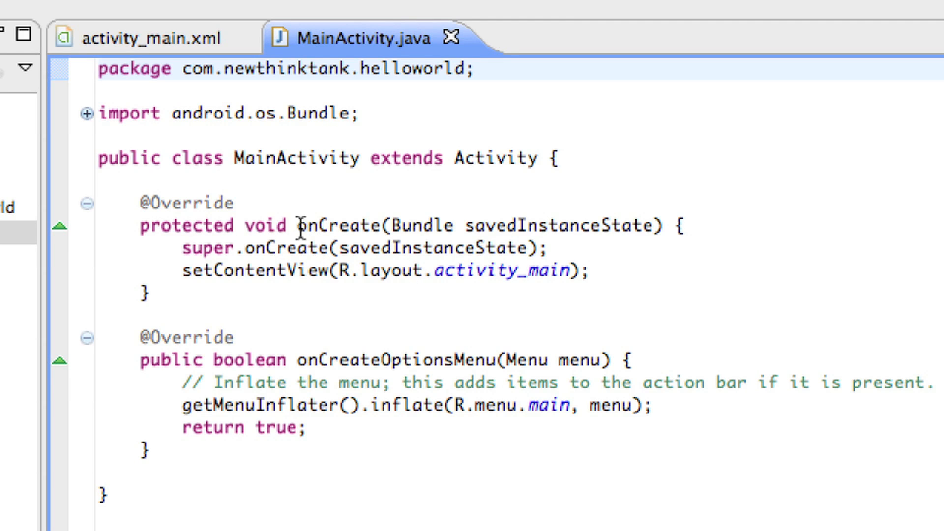
pyautogui.doubleClick(340, 225)
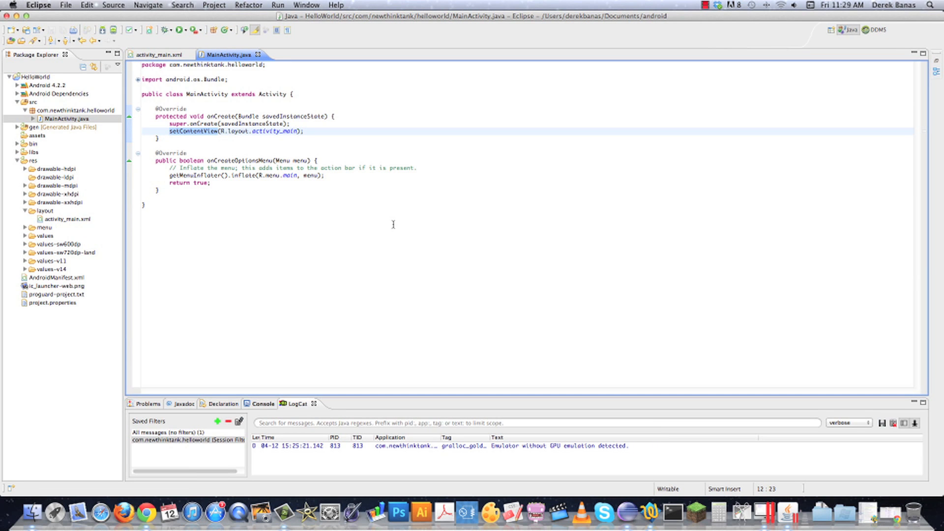
pyautogui.moveTo(358, 165)
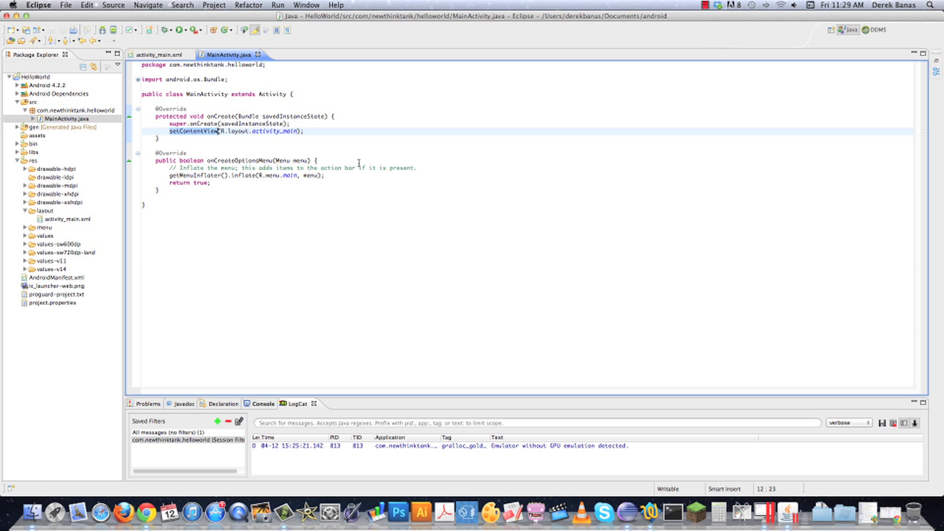
pyautogui.moveTo(363, 171)
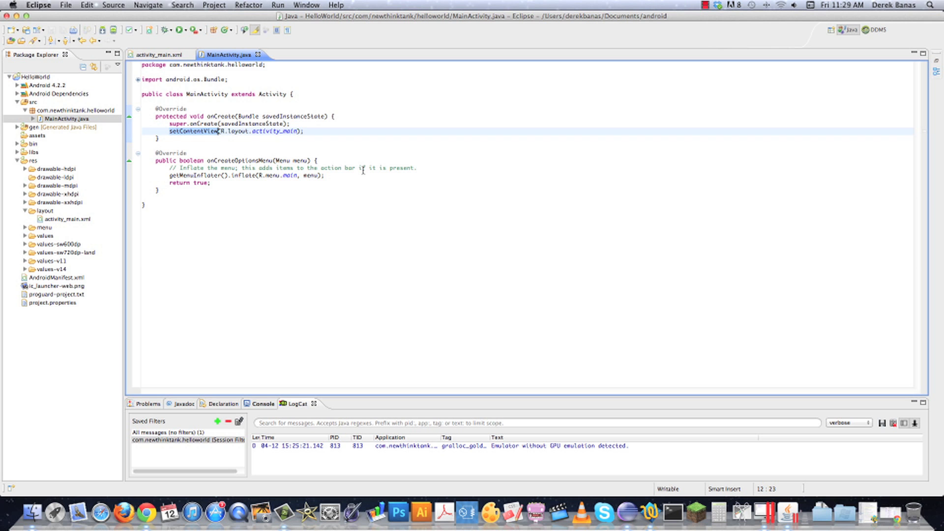